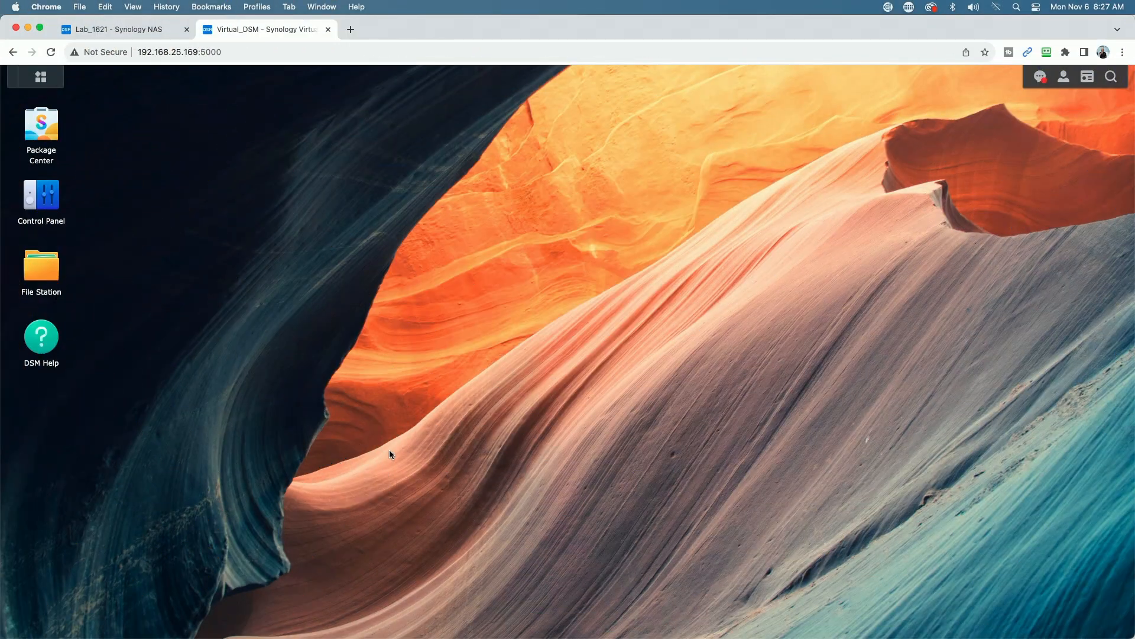
mouse_move(405, 426)
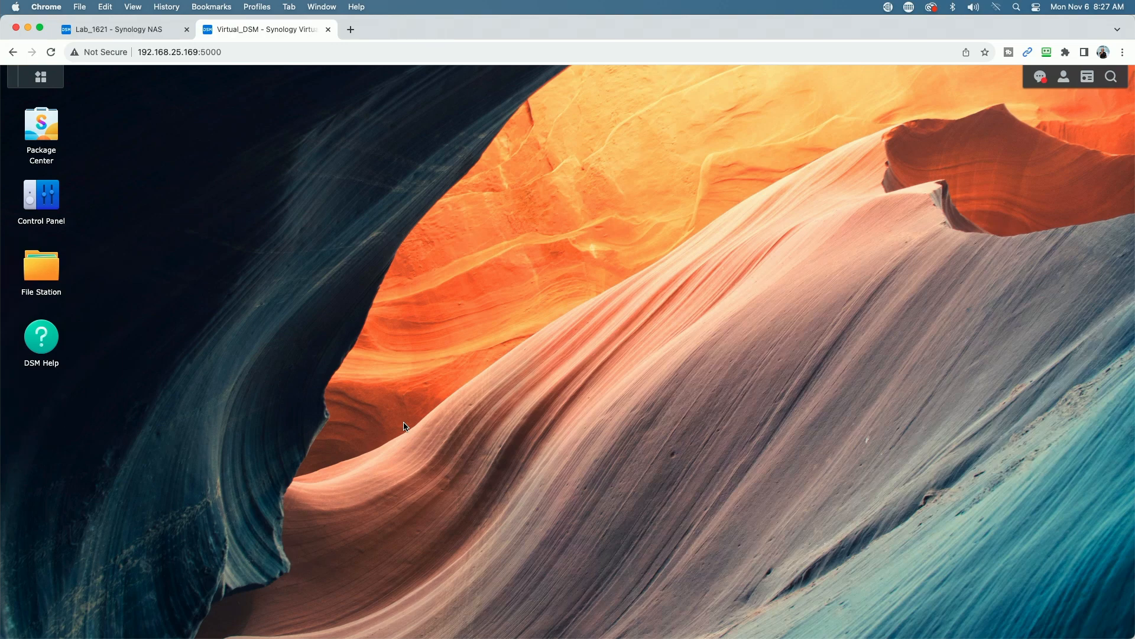
mouse_move(58, 134)
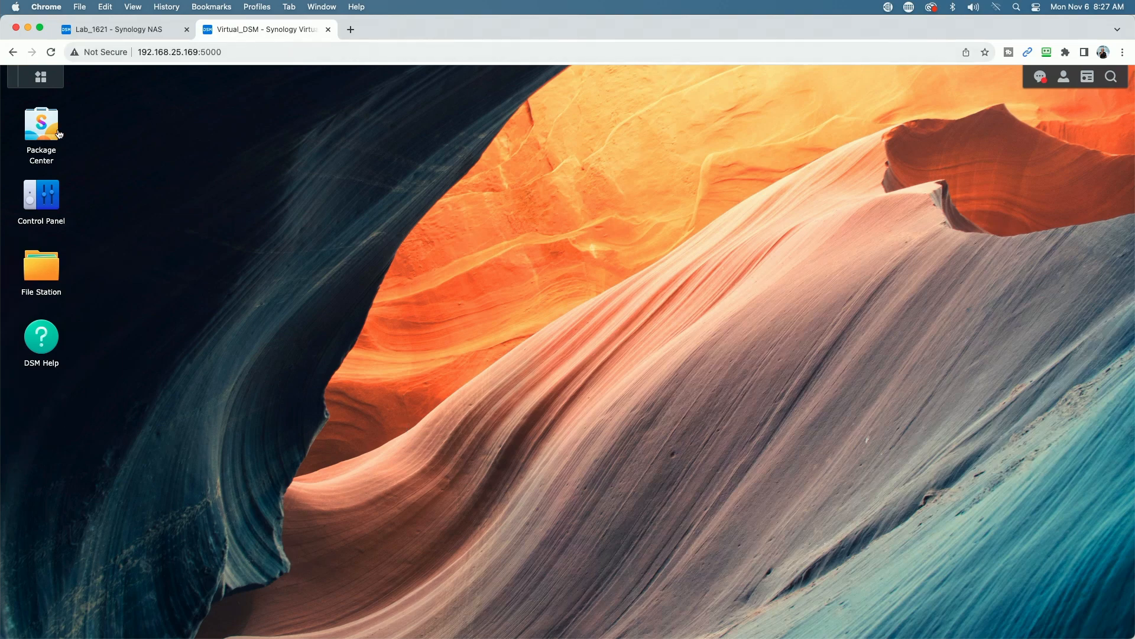
mouse_move(47, 143)
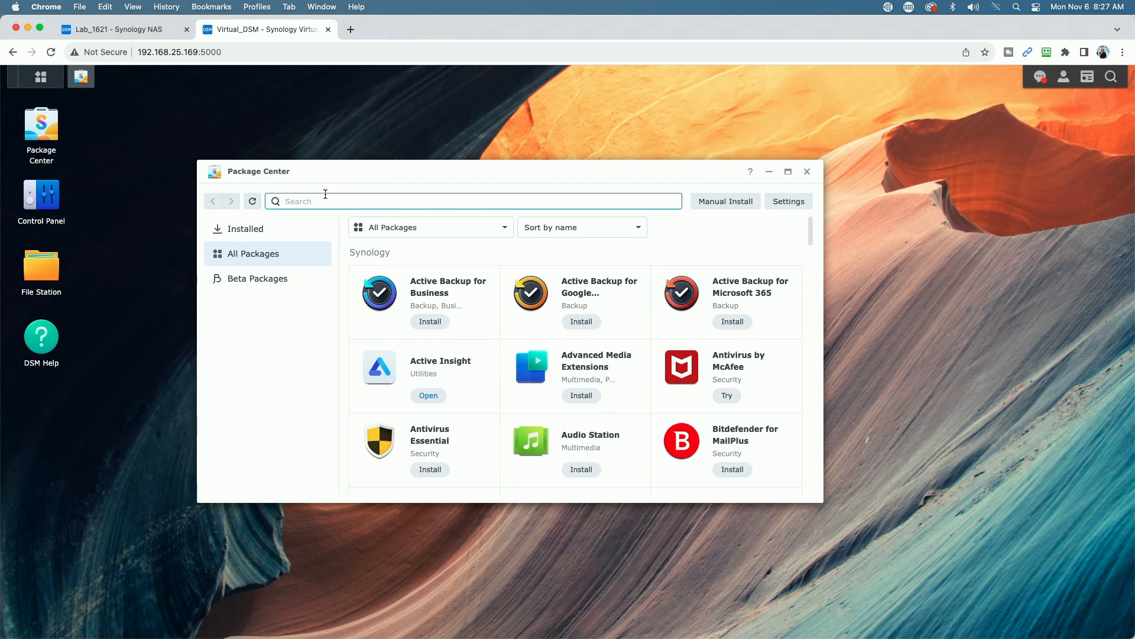
Search Package Center for 'contai', install Container Manager and launch it
type("container")
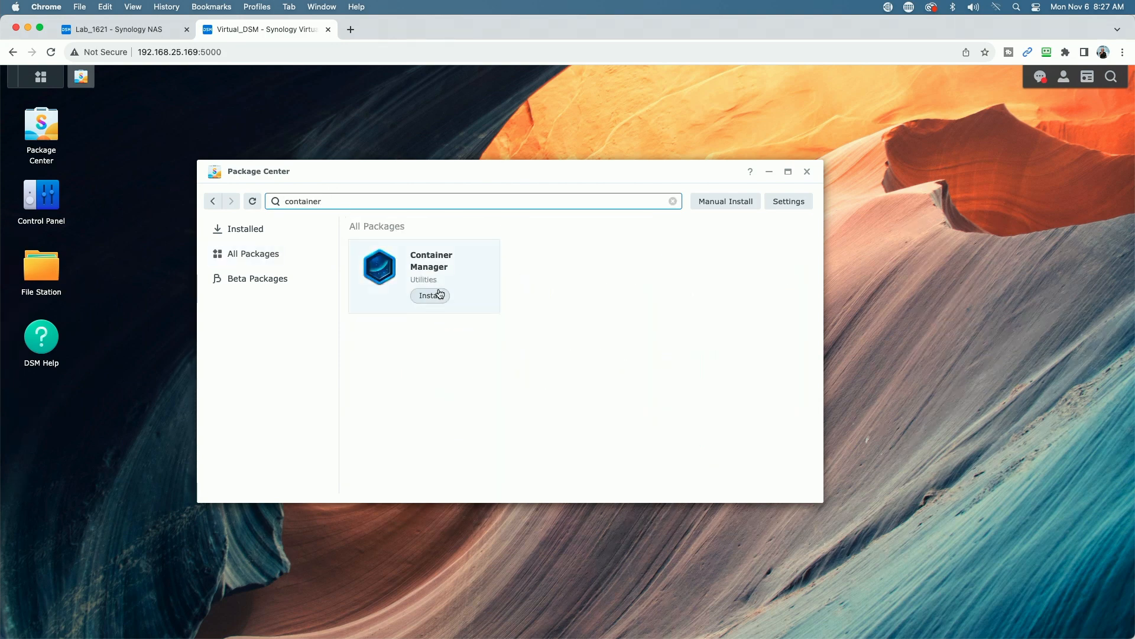
left_click(431, 296)
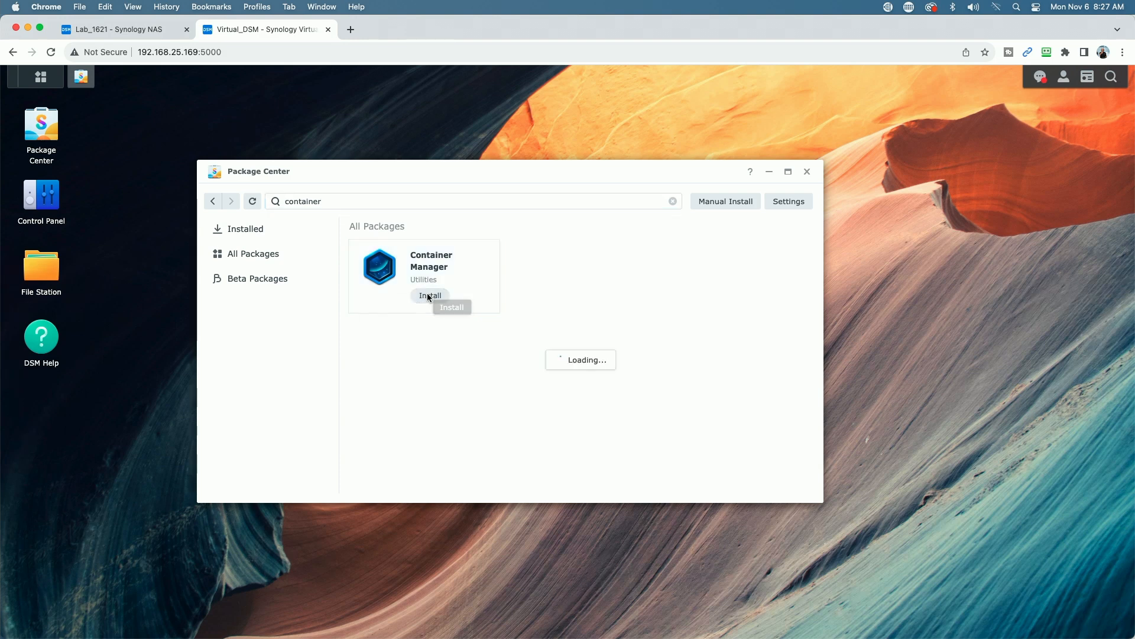
left_click(431, 295)
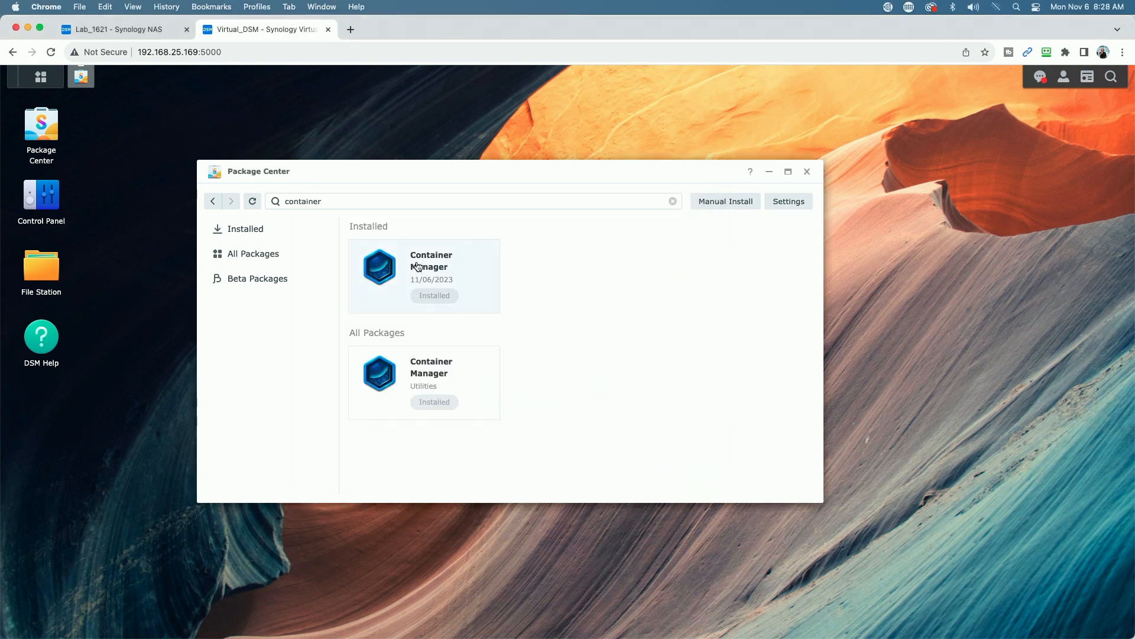
left_click(431, 268)
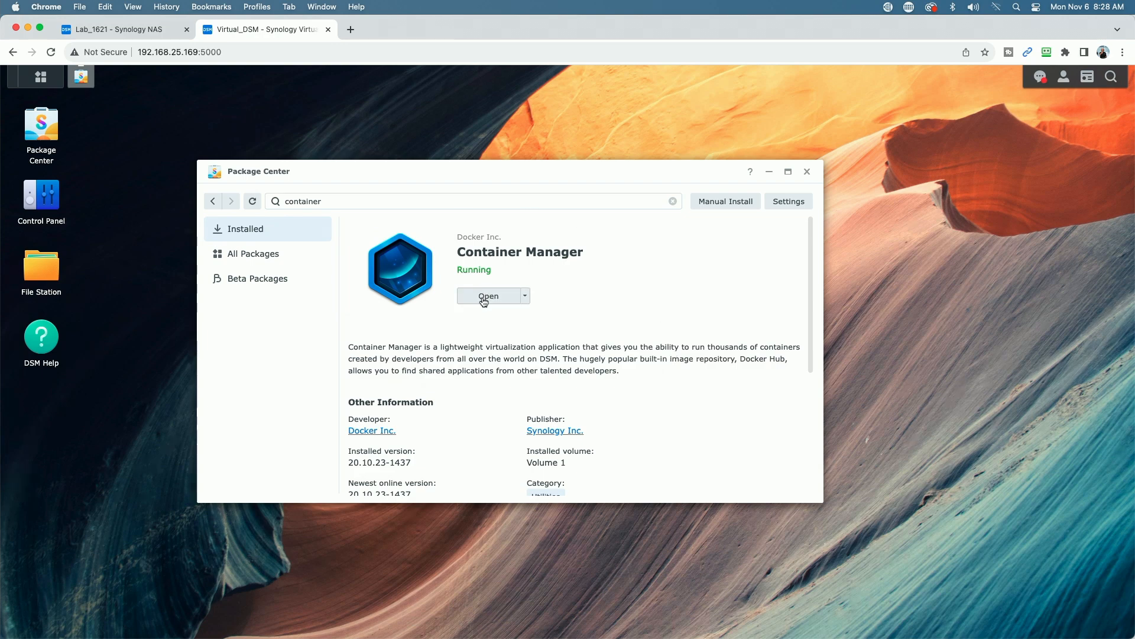
left_click(489, 296)
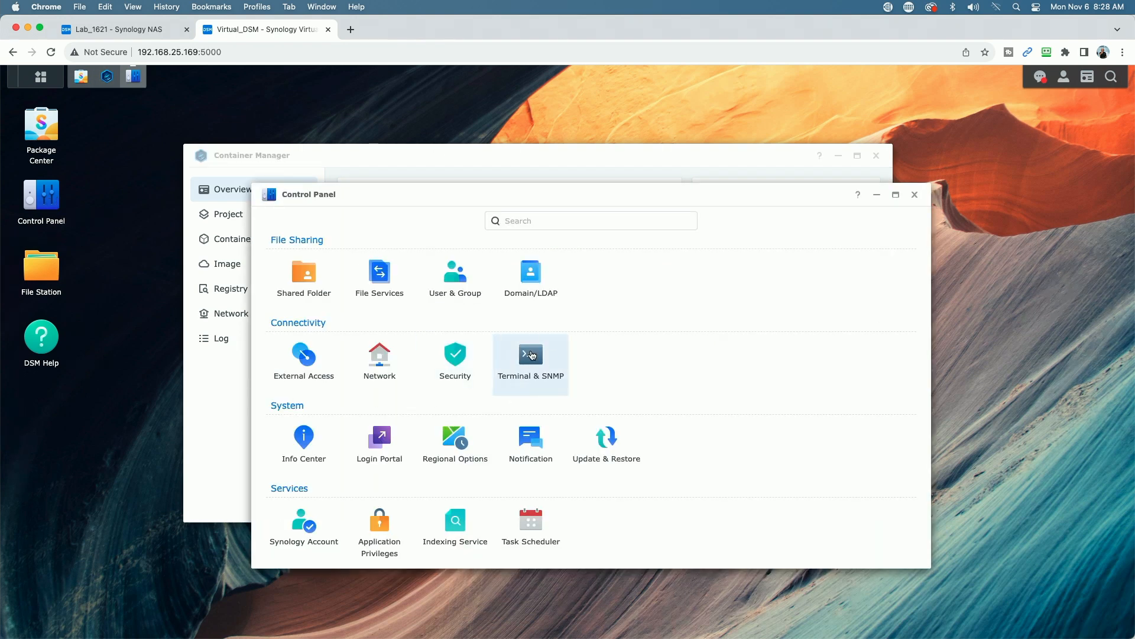
Enable the SSH service on port 22 in Terminal & SNMP, apply it and accept the risk warning
left_click(530, 355)
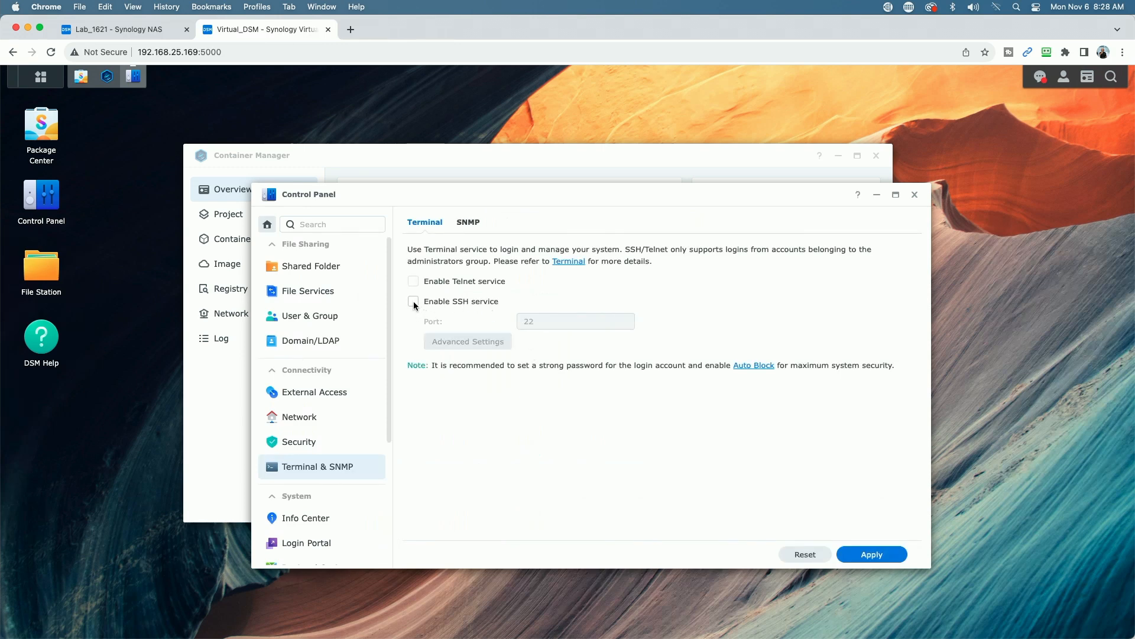
left_click(413, 302)
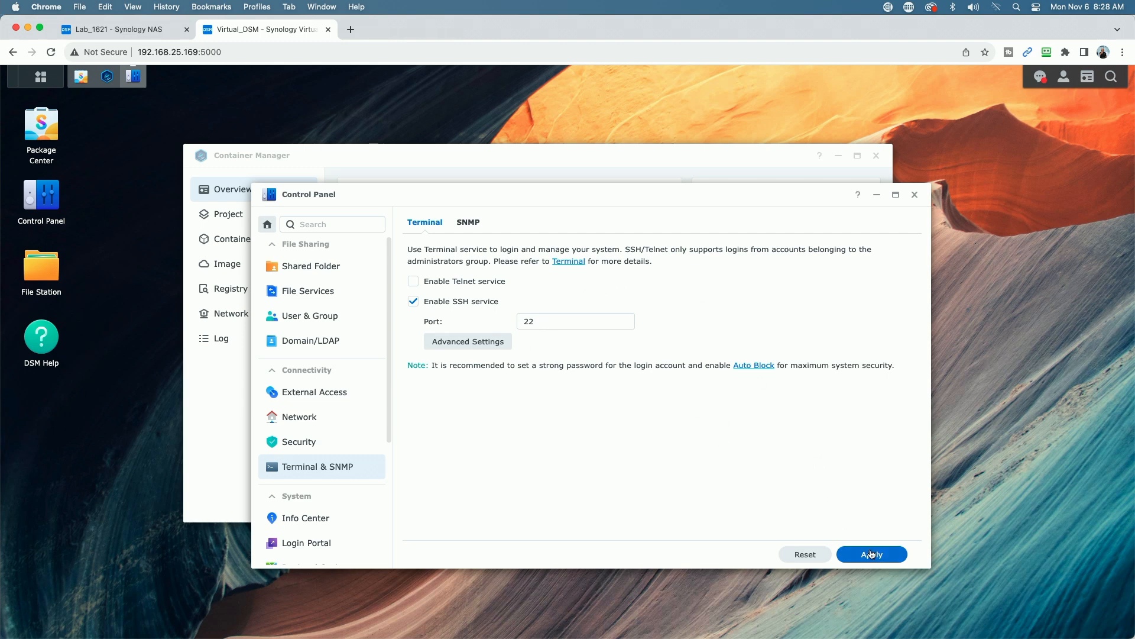
left_click(872, 553)
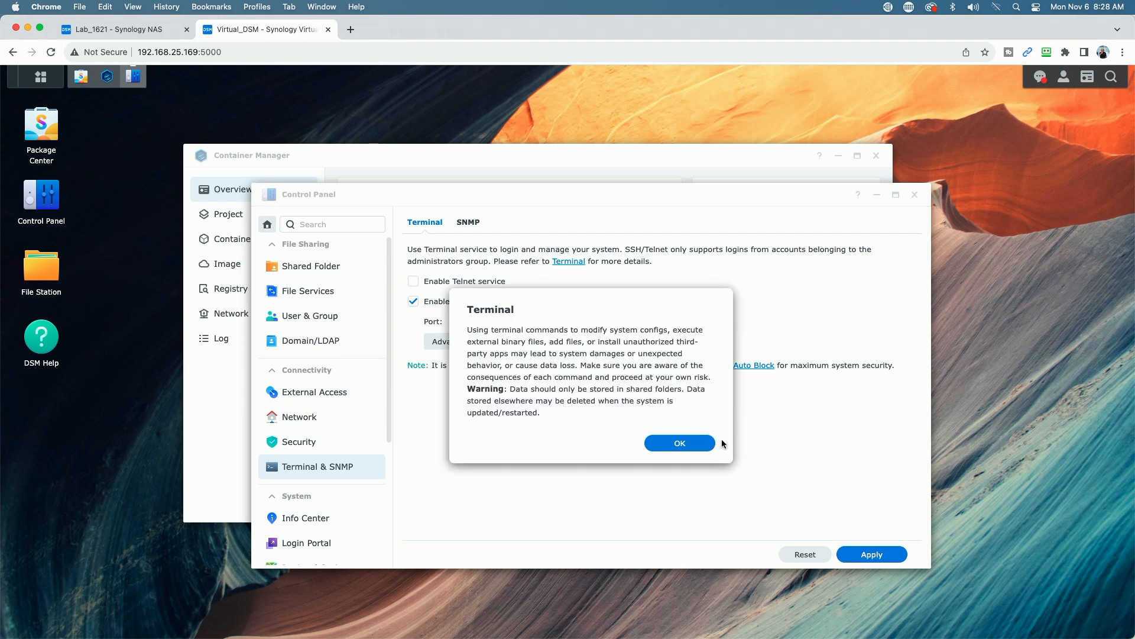
left_click(679, 442)
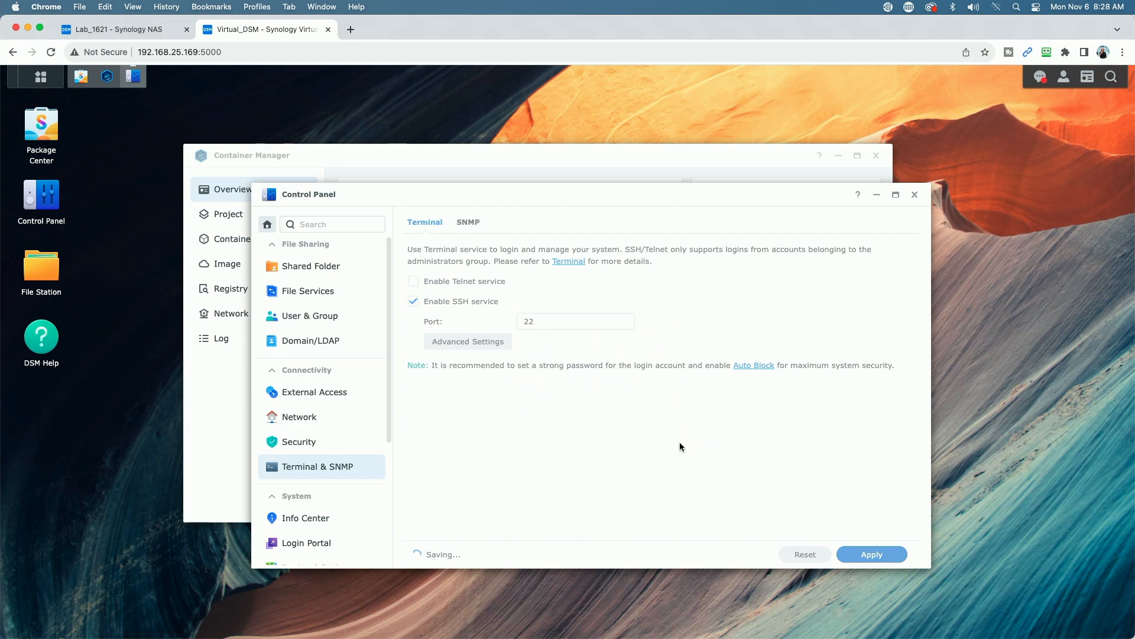
left_click(914, 194)
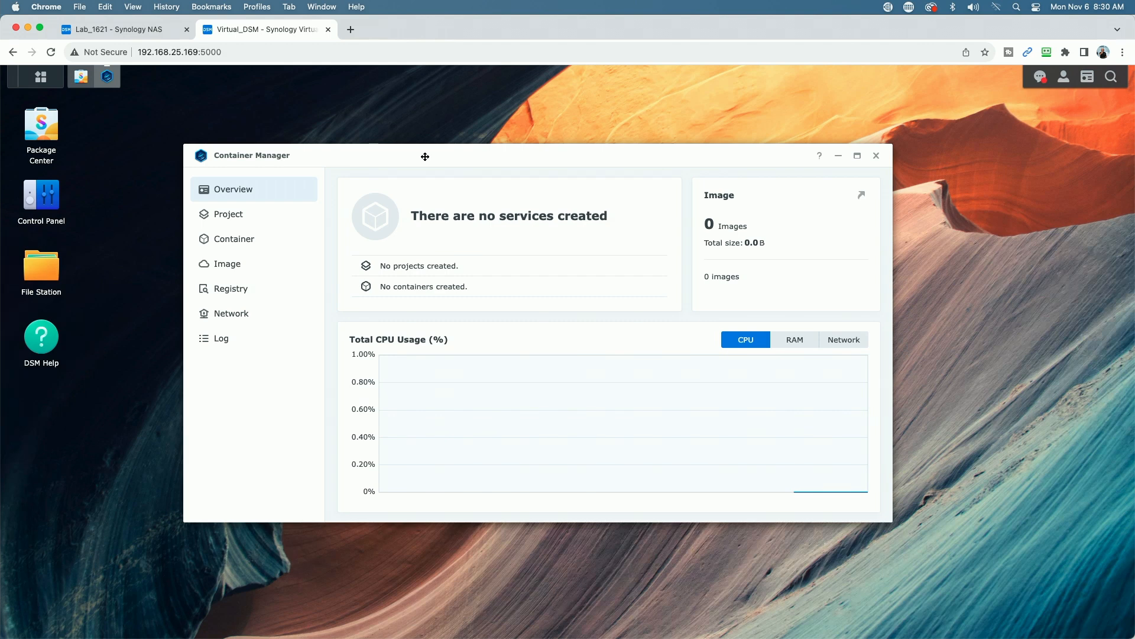
Check the empty Project list and Overview in Container Manager, then close its window
left_click(228, 214)
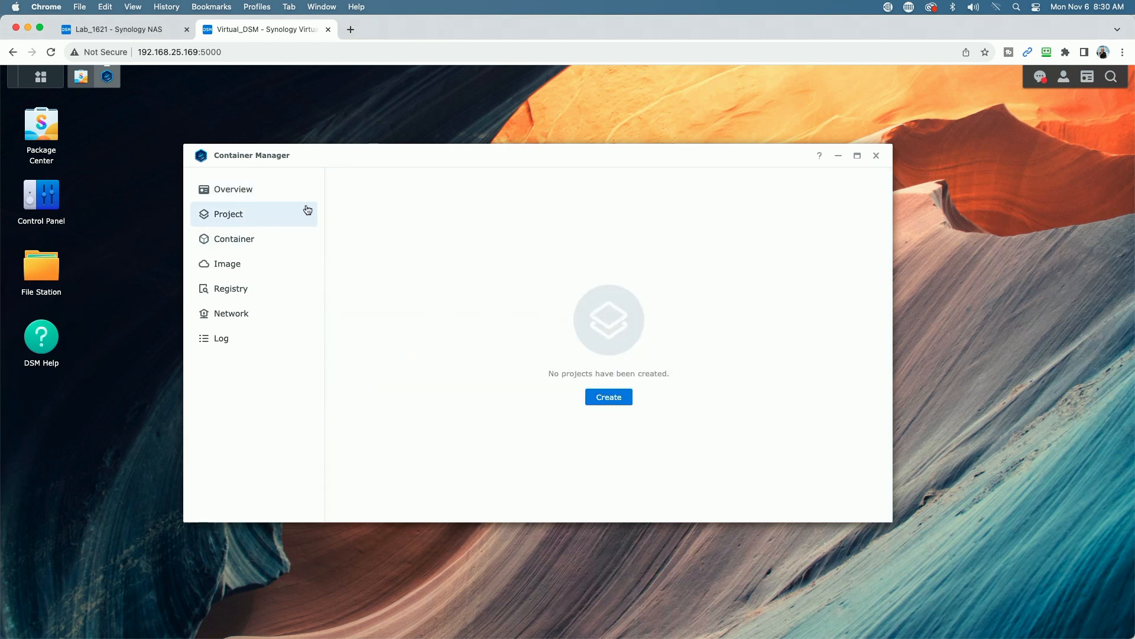
left_click(233, 189)
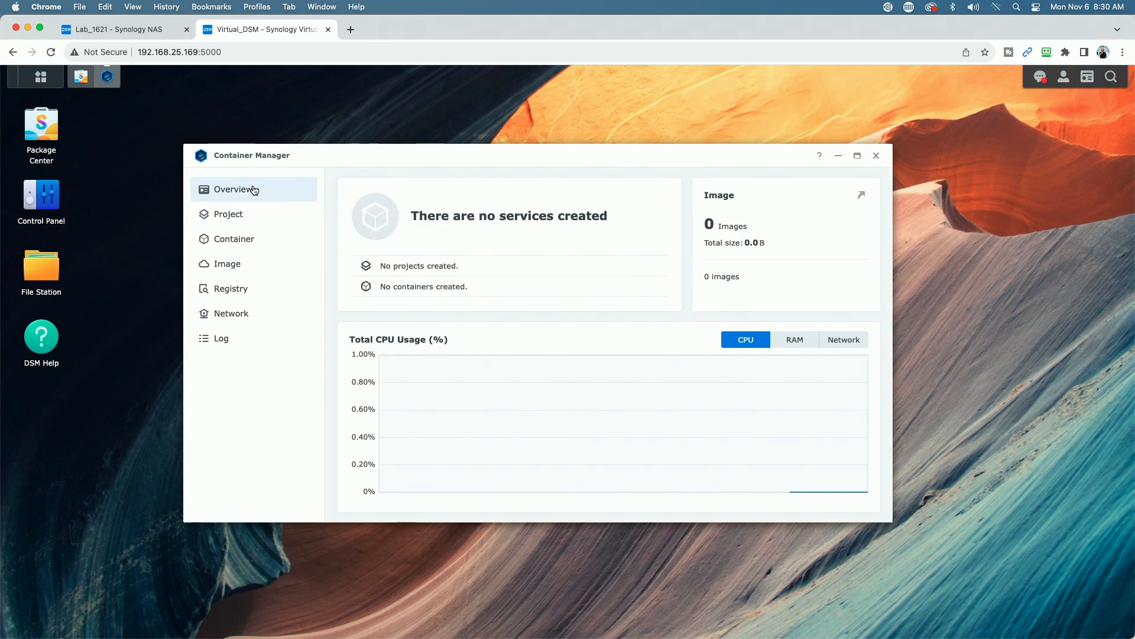
mouse_move(418, 202)
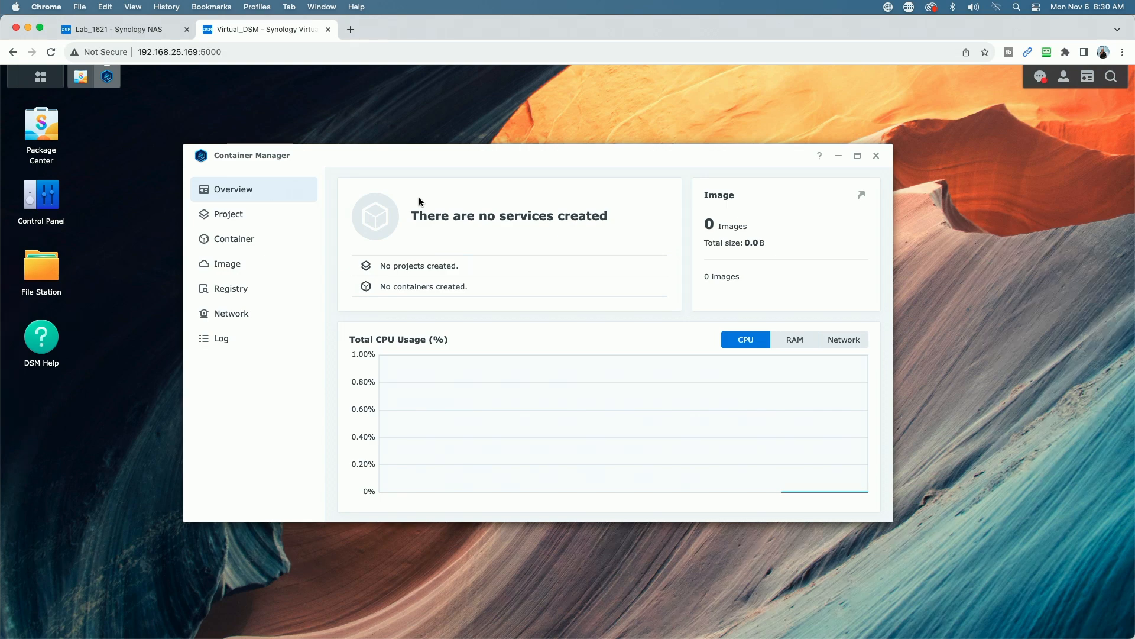
mouse_move(1004, 301)
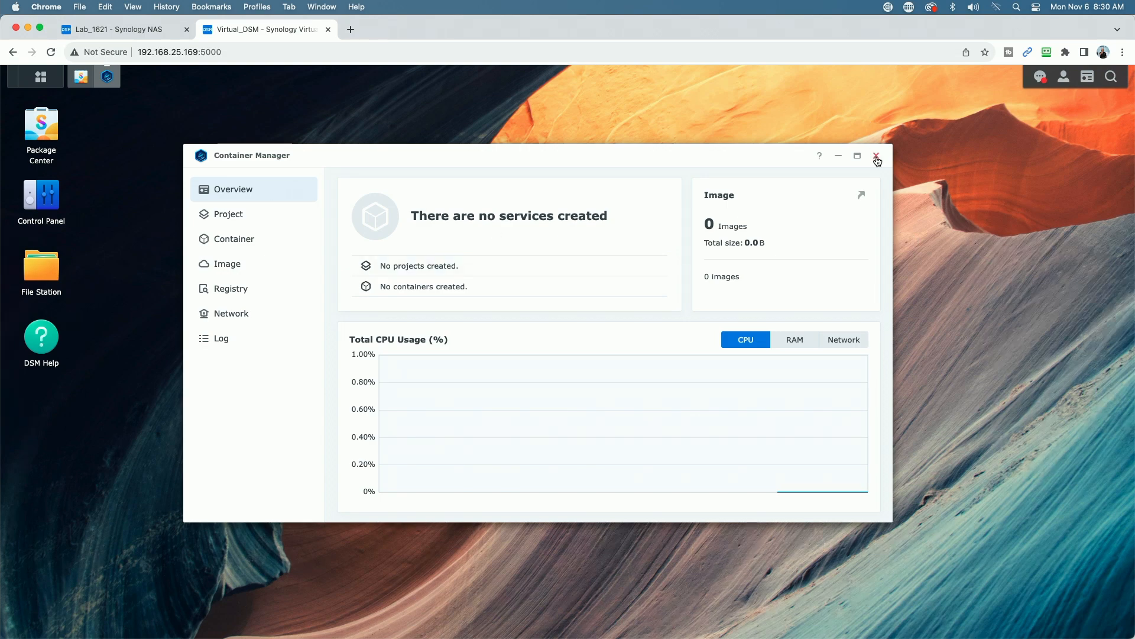
left_click(875, 155)
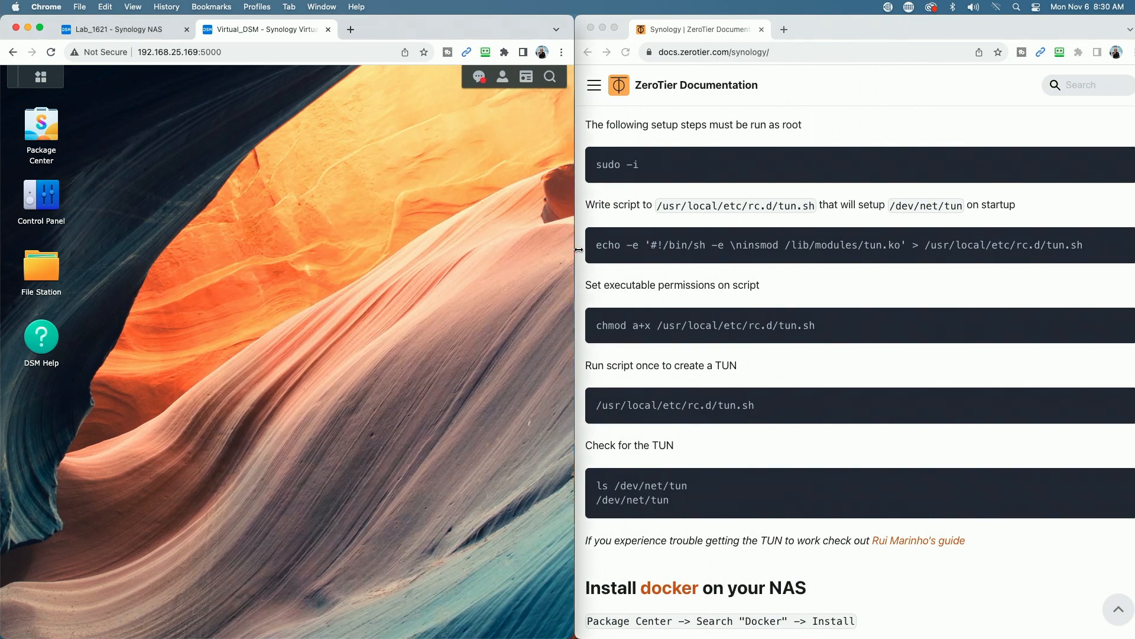
mouse_move(822, 245)
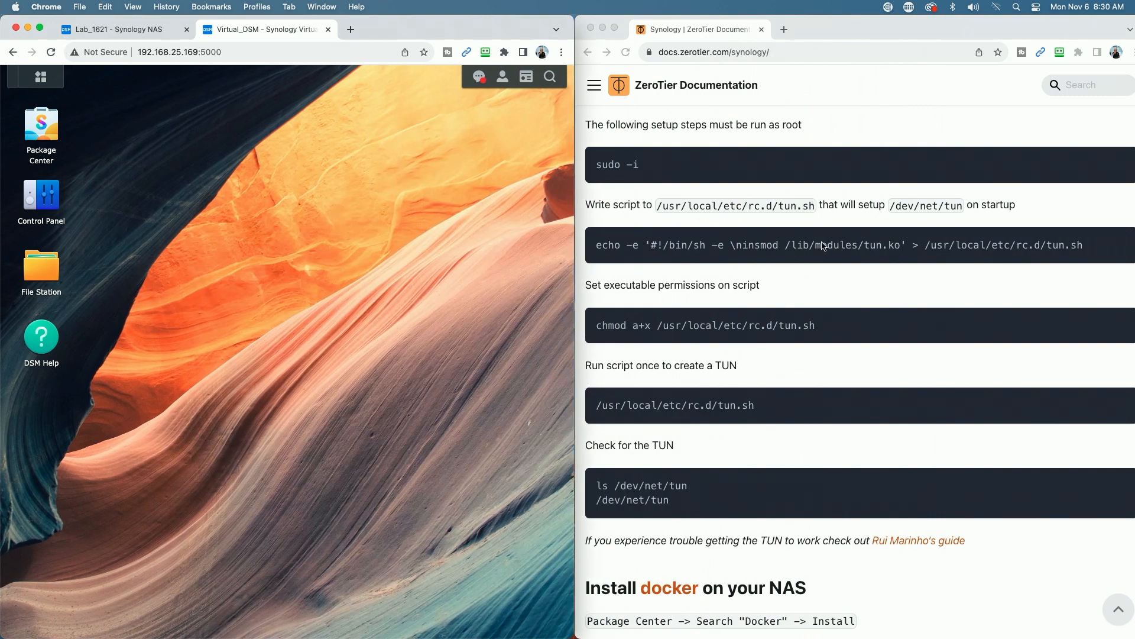
mouse_move(869, 587)
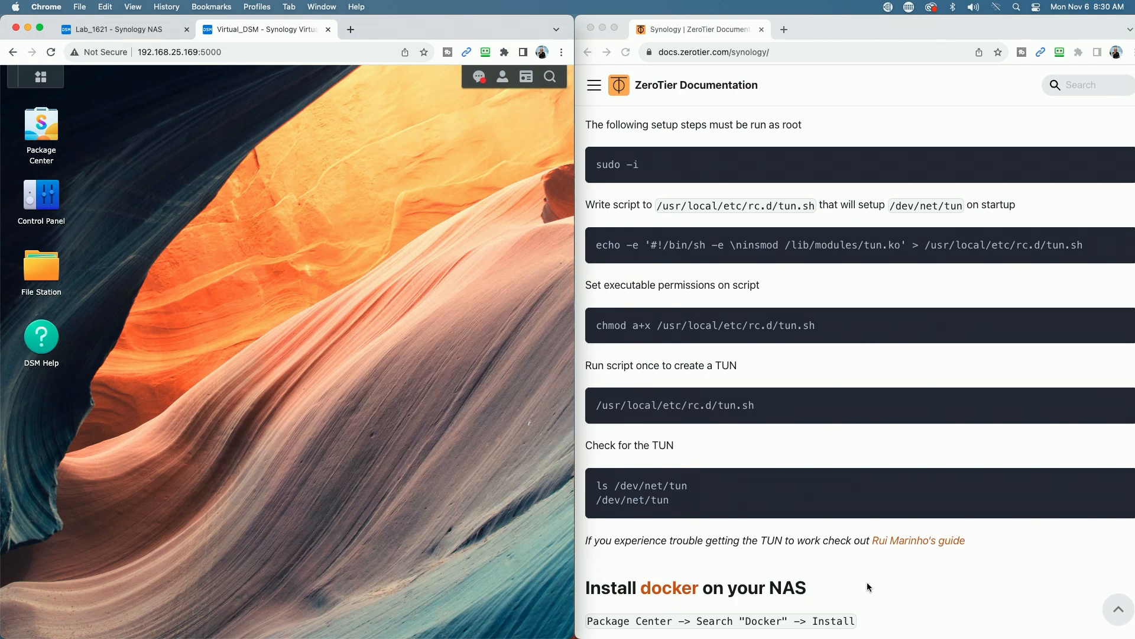
mouse_move(899, 588)
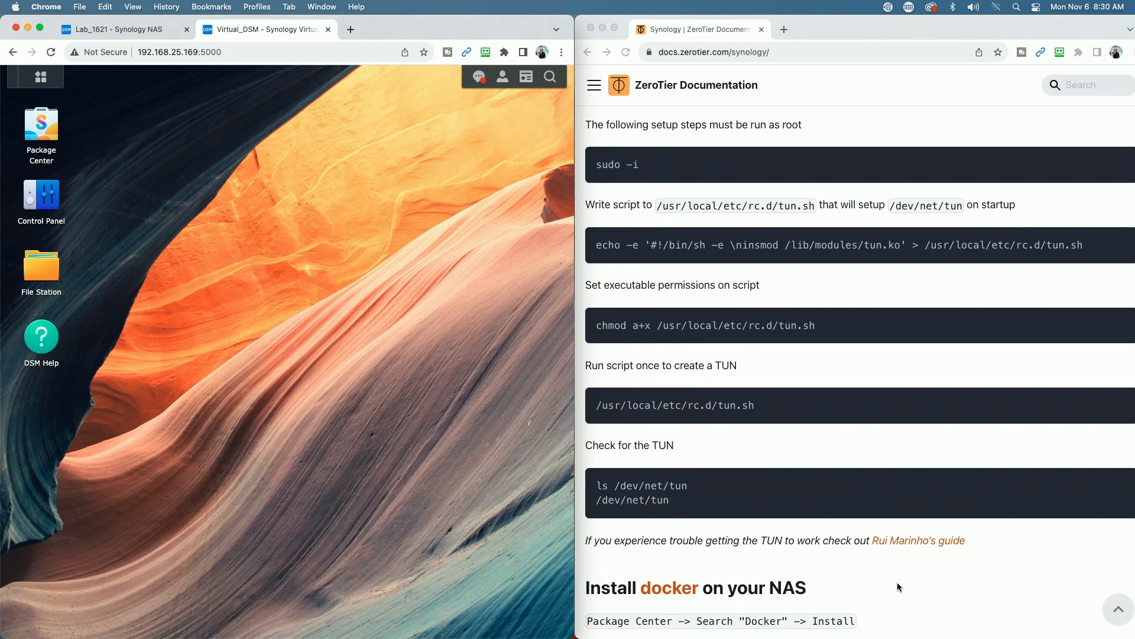
mouse_move(906, 588)
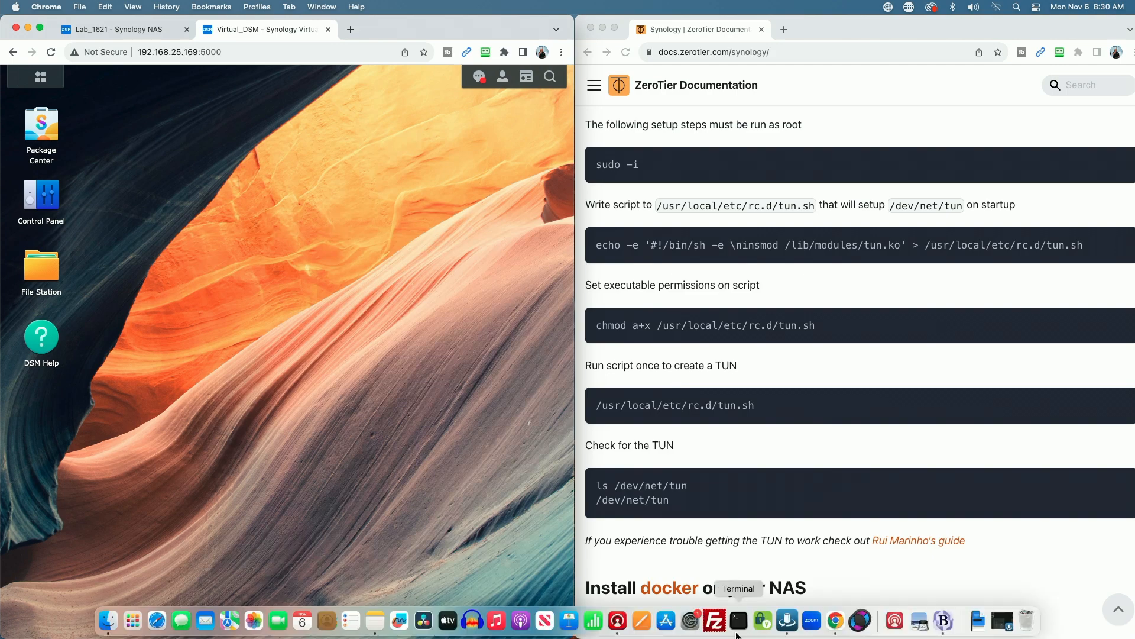
Start an SSH session to the NAS from the Terminal app and elevate to a root shell
left_click(738, 621)
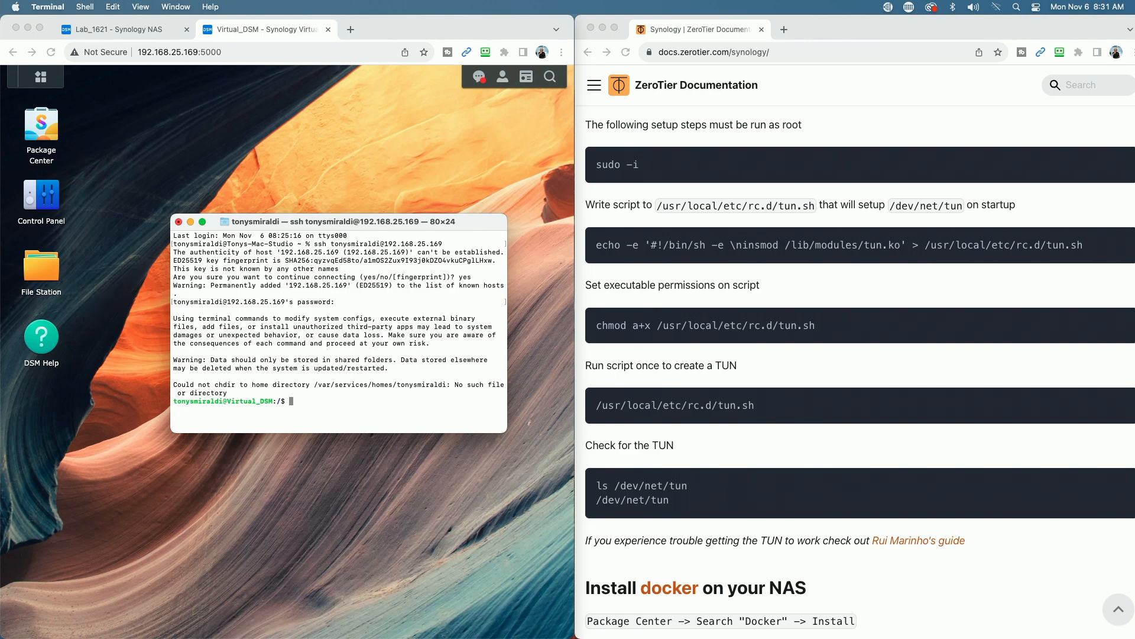
type("sudo -i")
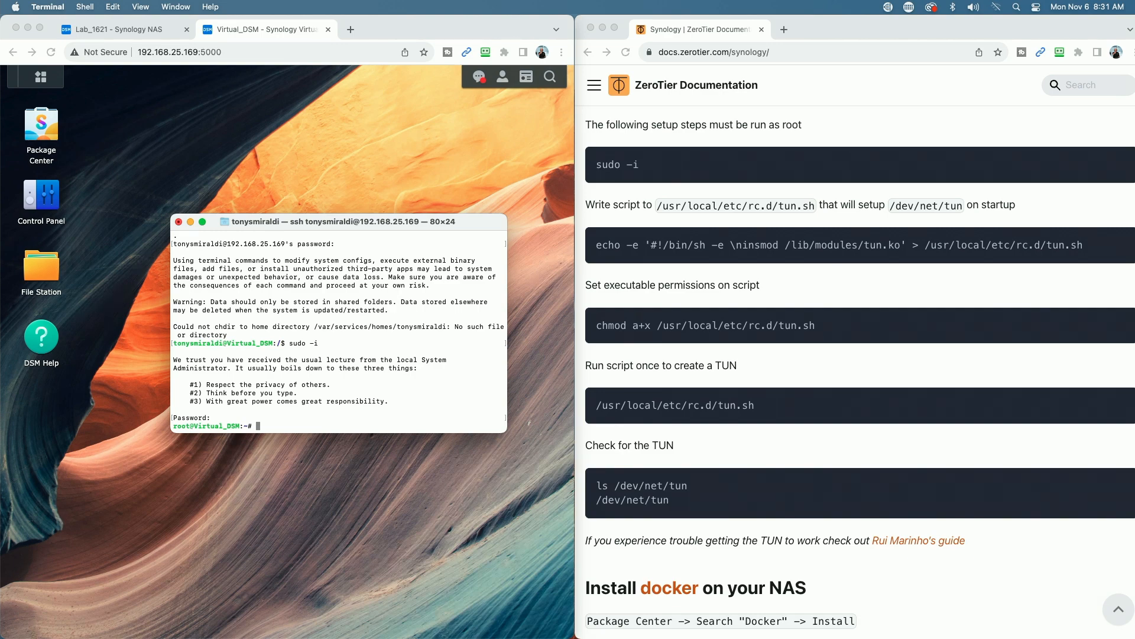
mouse_move(783, 293)
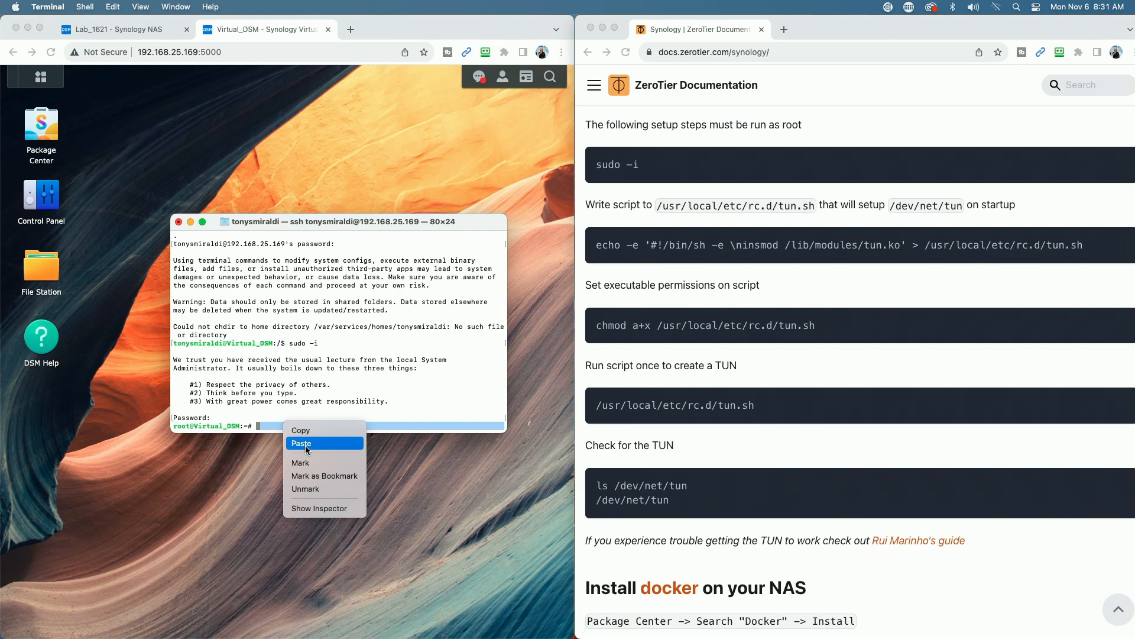
Write the tun.sh startup script to /usr/local/etc/rc.d, make it executable with chmod a+x and run it
left_click(301, 443)
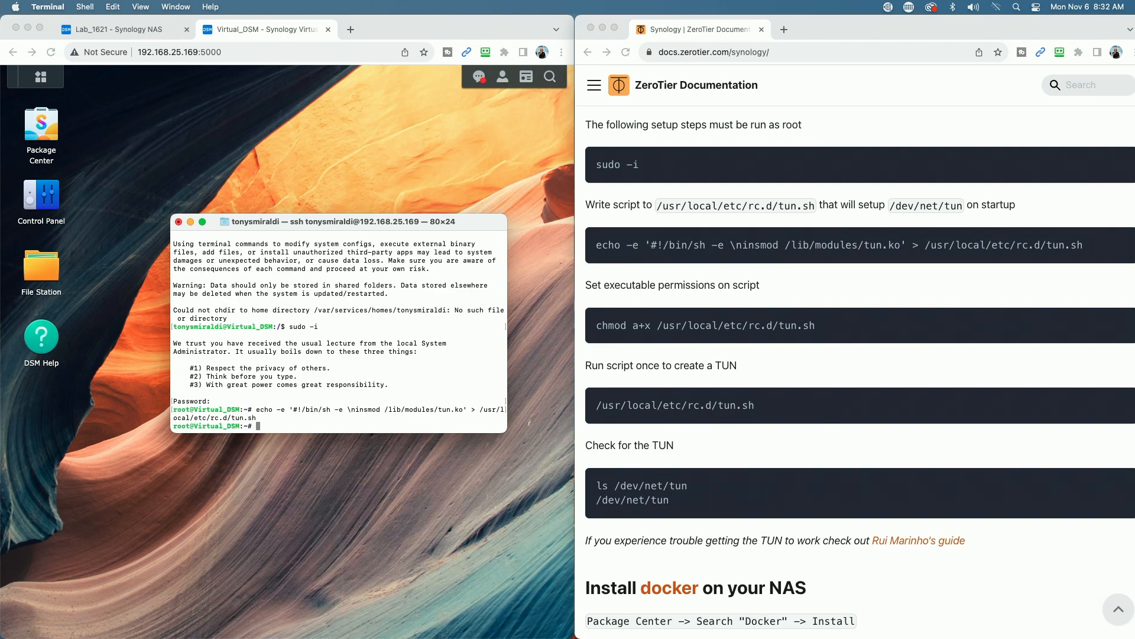
mouse_move(1074, 327)
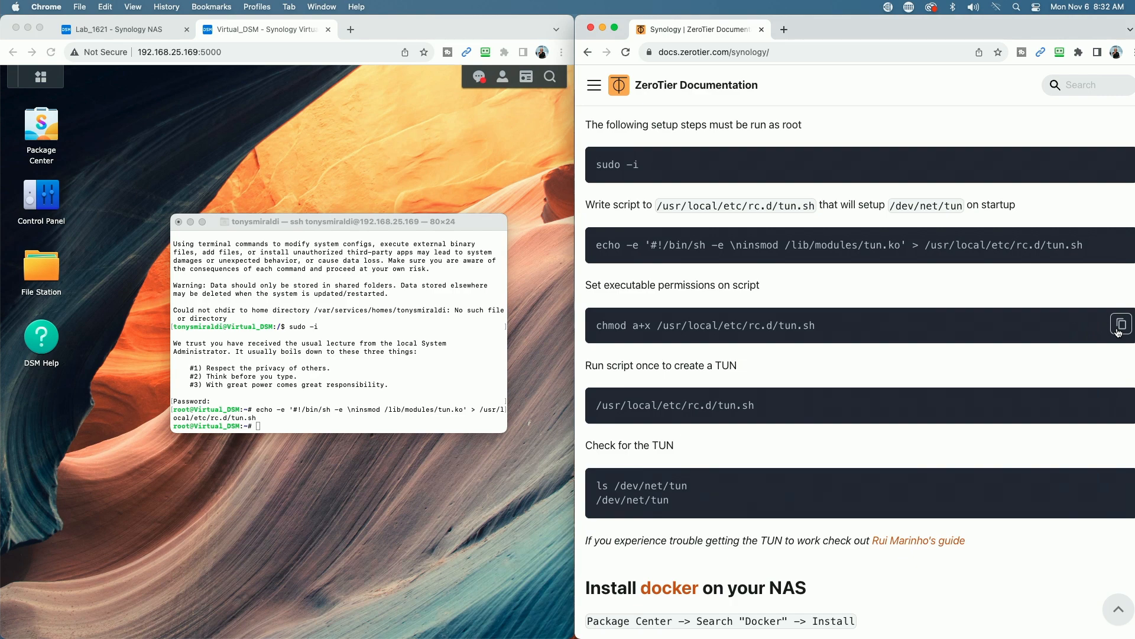
left_click(1121, 324)
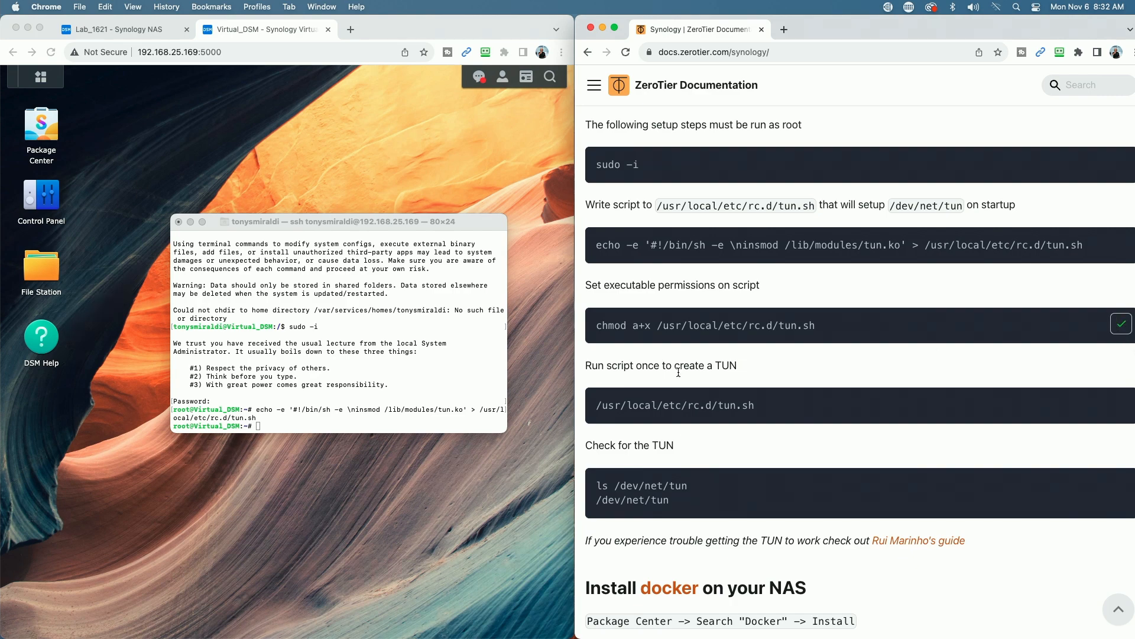
right_click(283, 426)
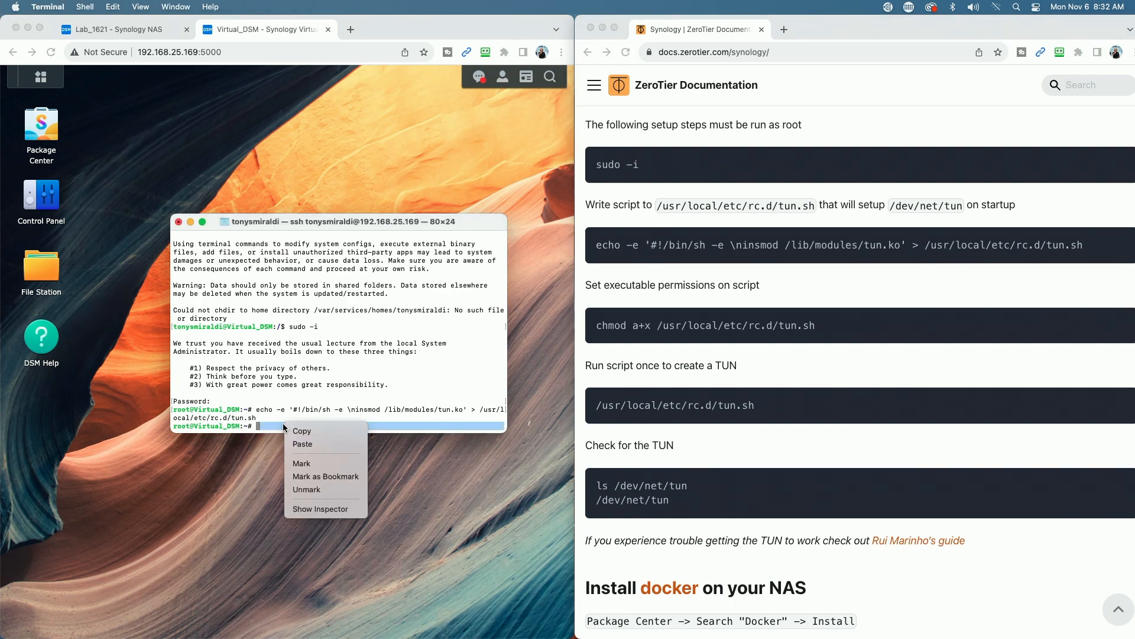
left_click(303, 444)
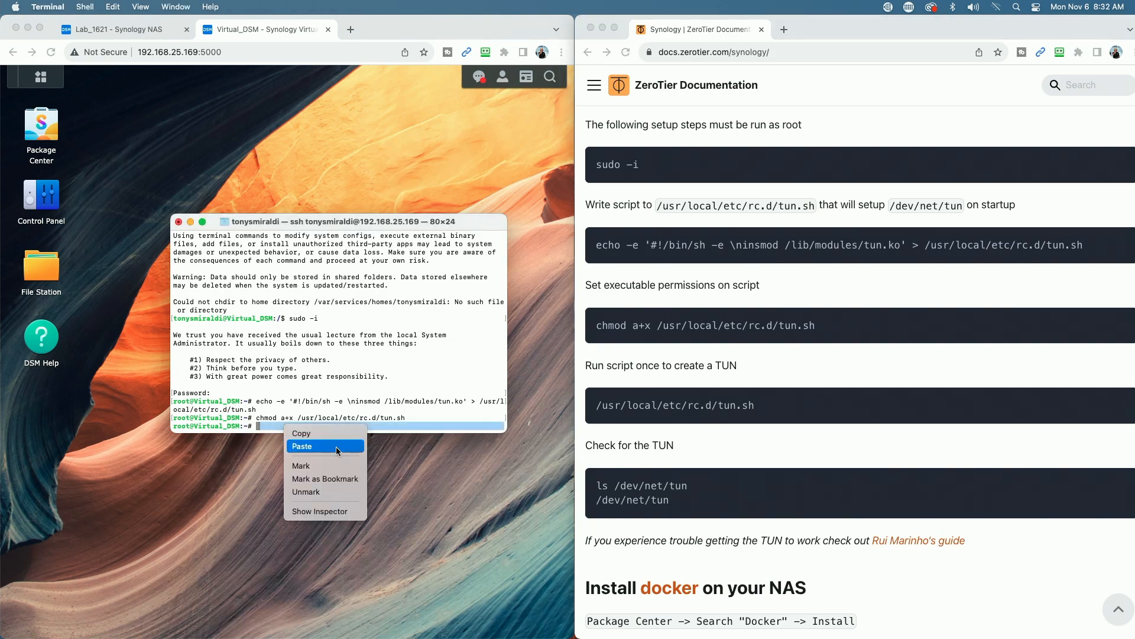
left_click(303, 446)
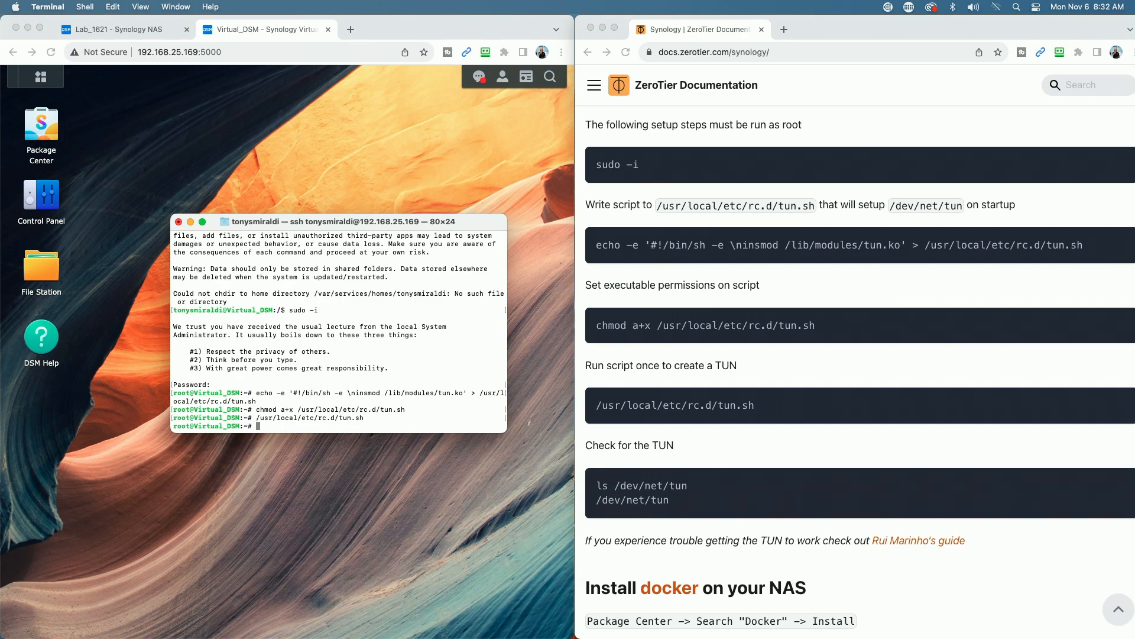
mouse_move(686, 492)
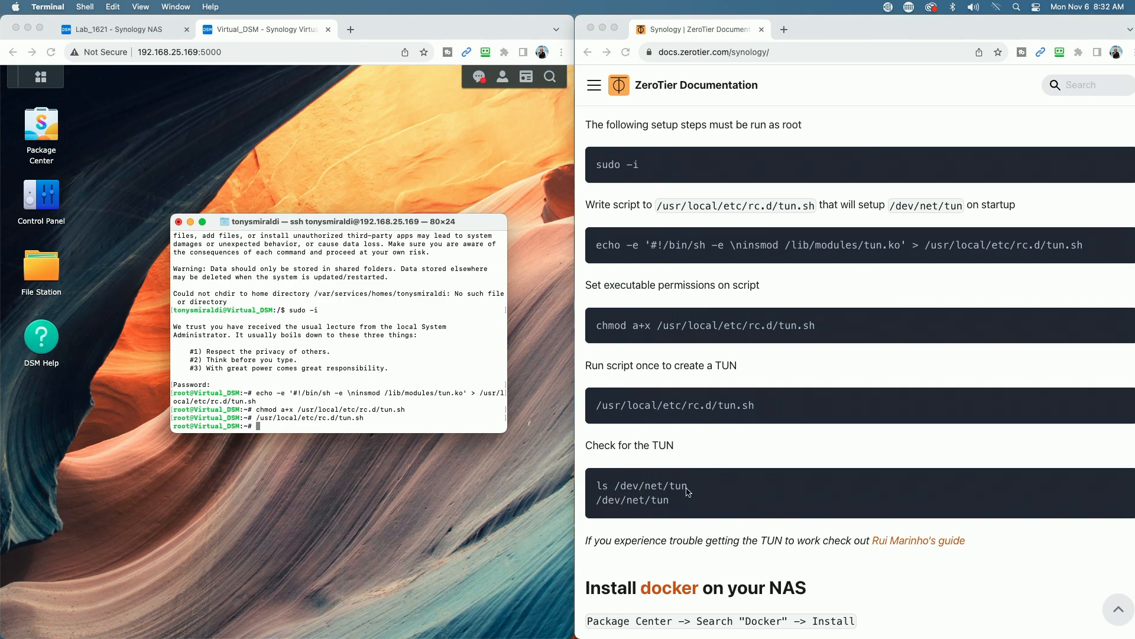
mouse_move(1108, 490)
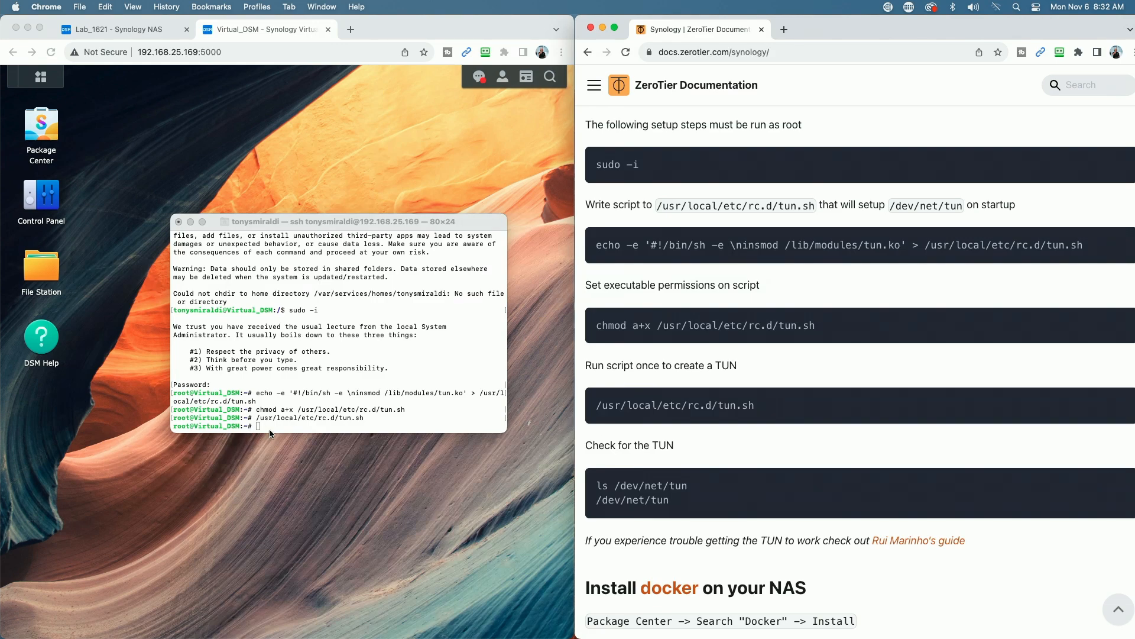
Prepare the ls /dev/net/tun check, clearing stray repeated path text from the command line
right_click(276, 426)
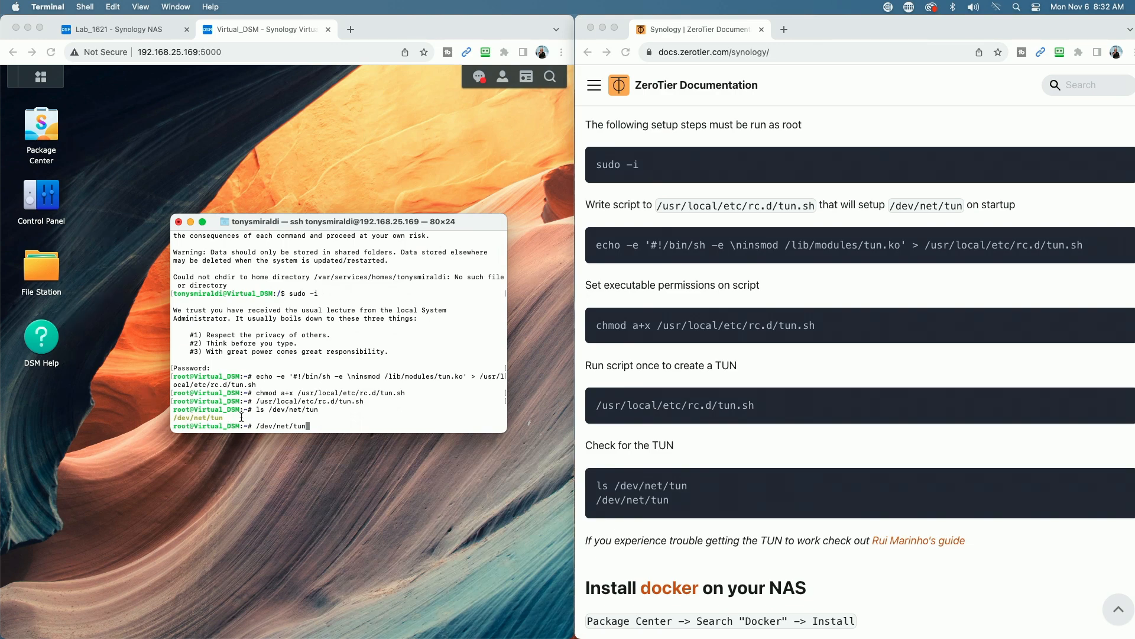
key("Backspace")
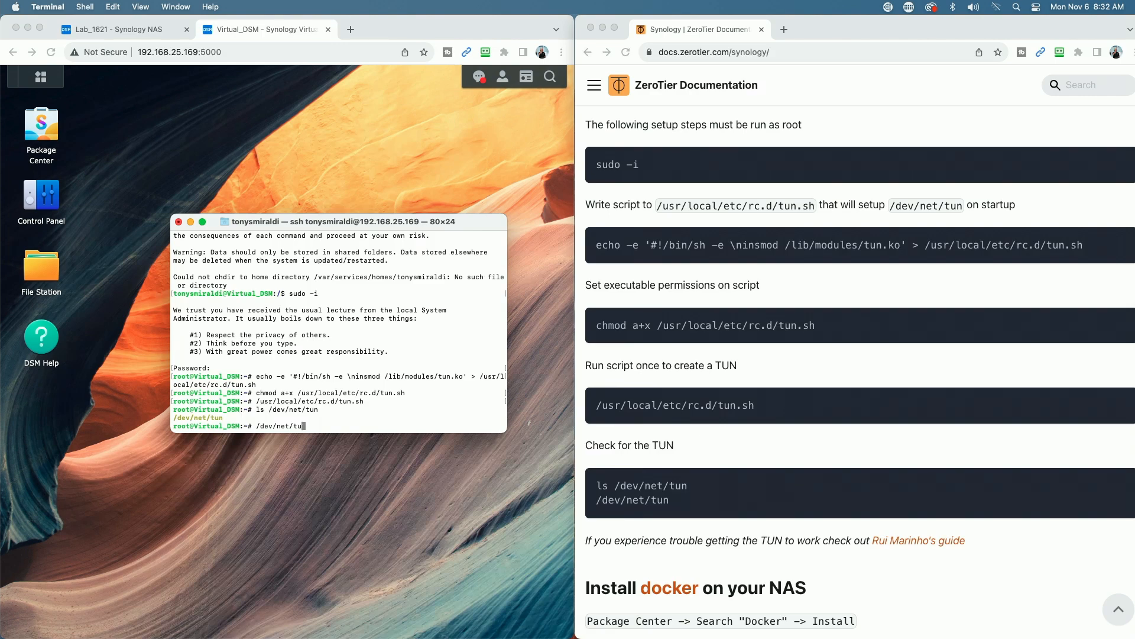
key("Ctrl+u")
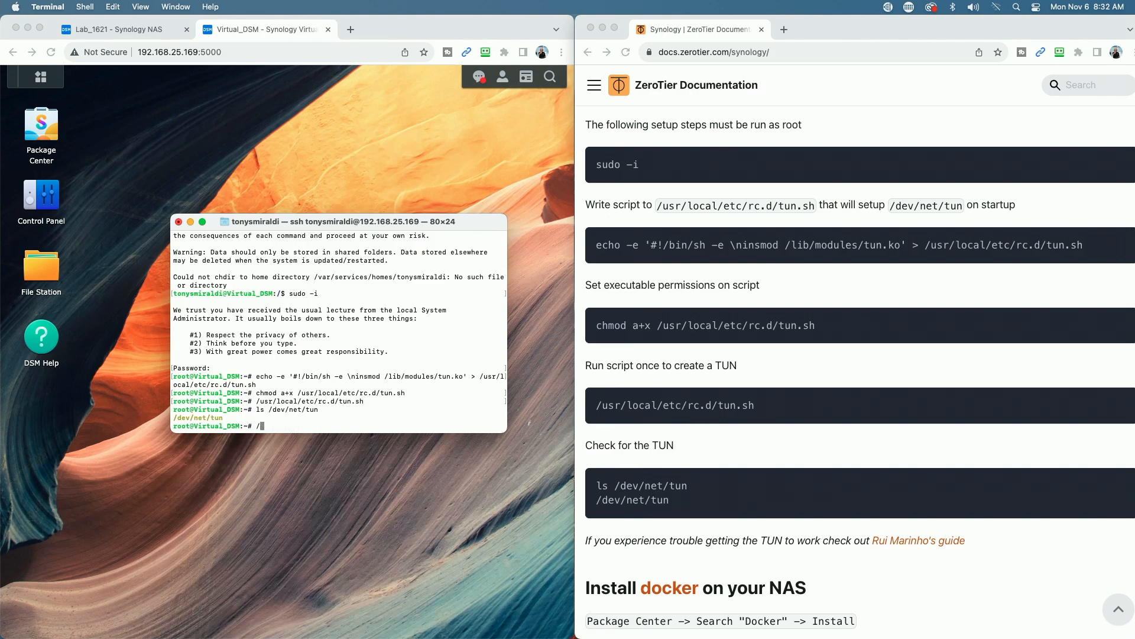
Run mkdir /var/lib/zerotier-one from the docs' container setup step in the root shell
scroll("down", 3)
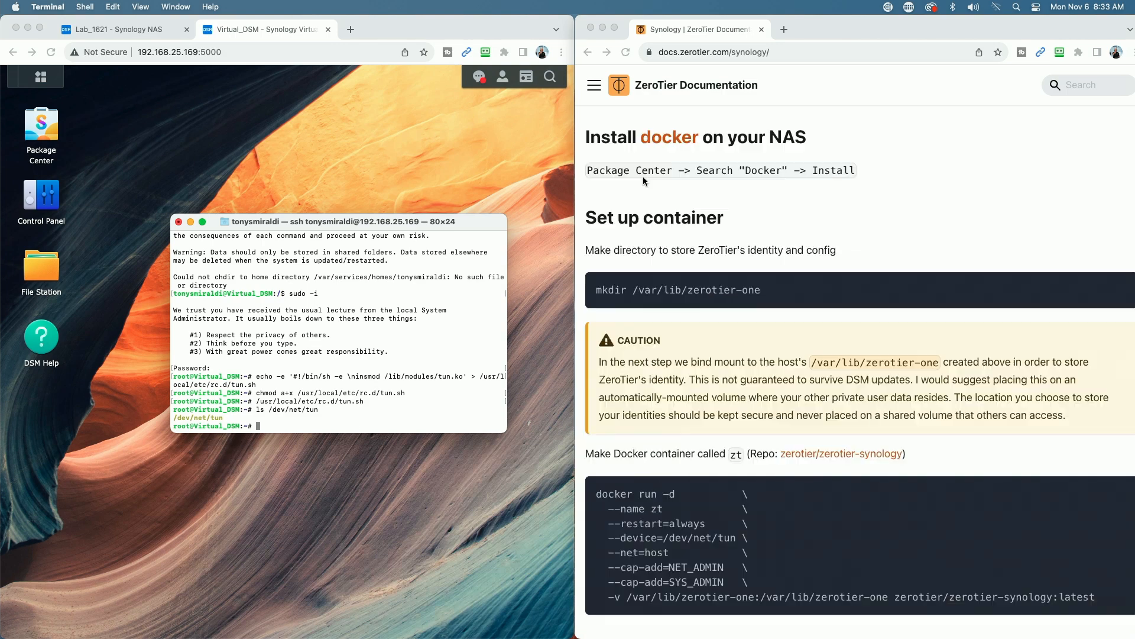
mouse_move(610, 159)
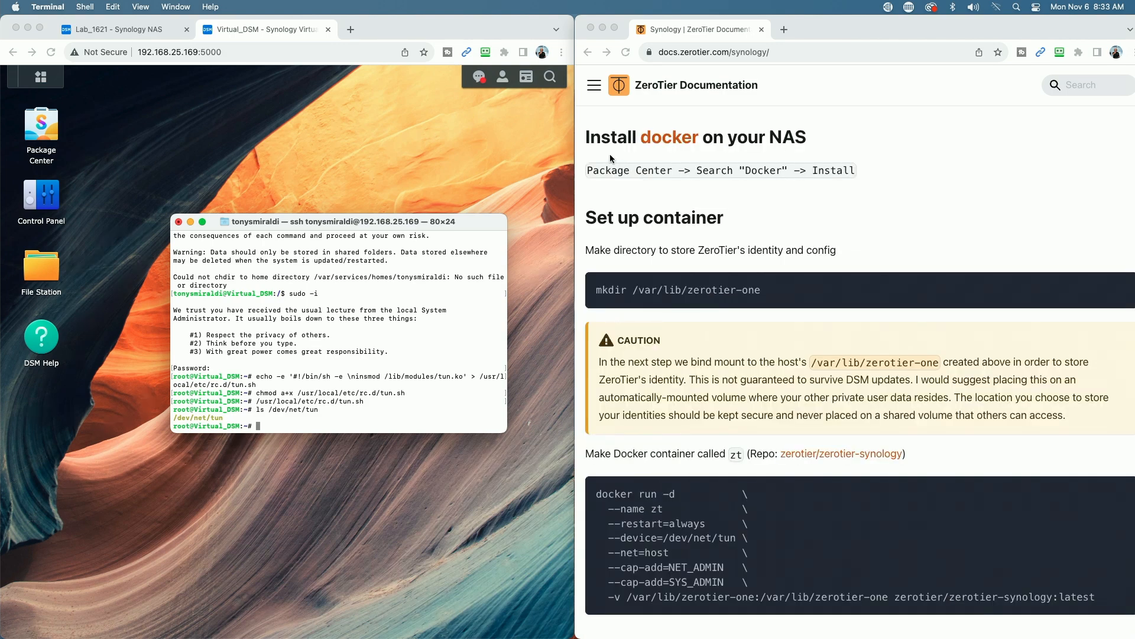
mouse_move(614, 186)
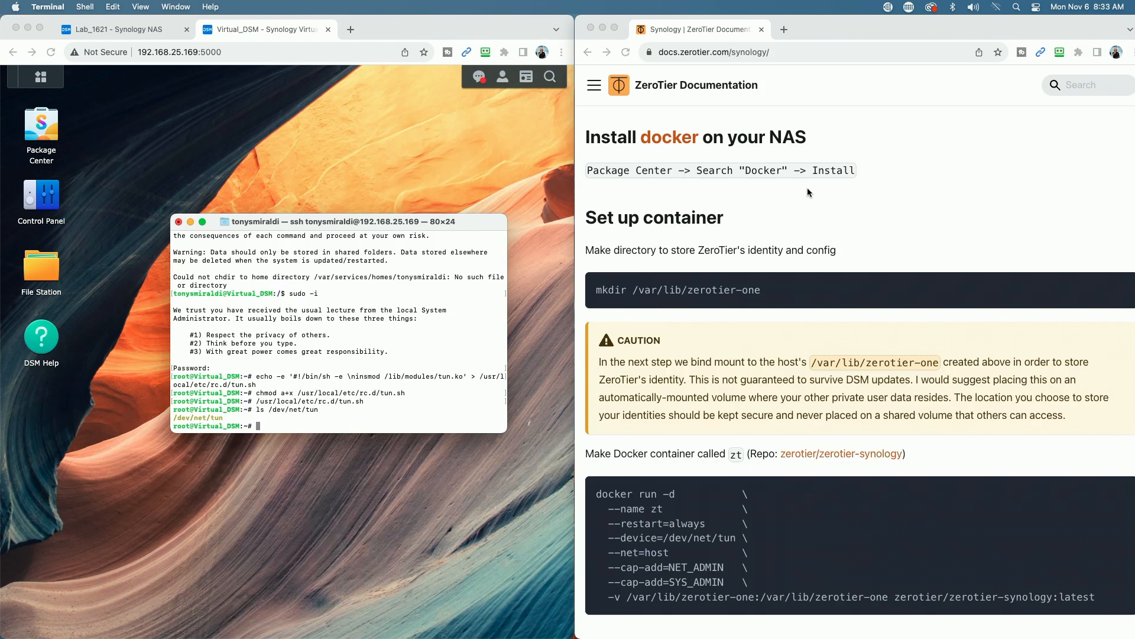
mouse_move(886, 189)
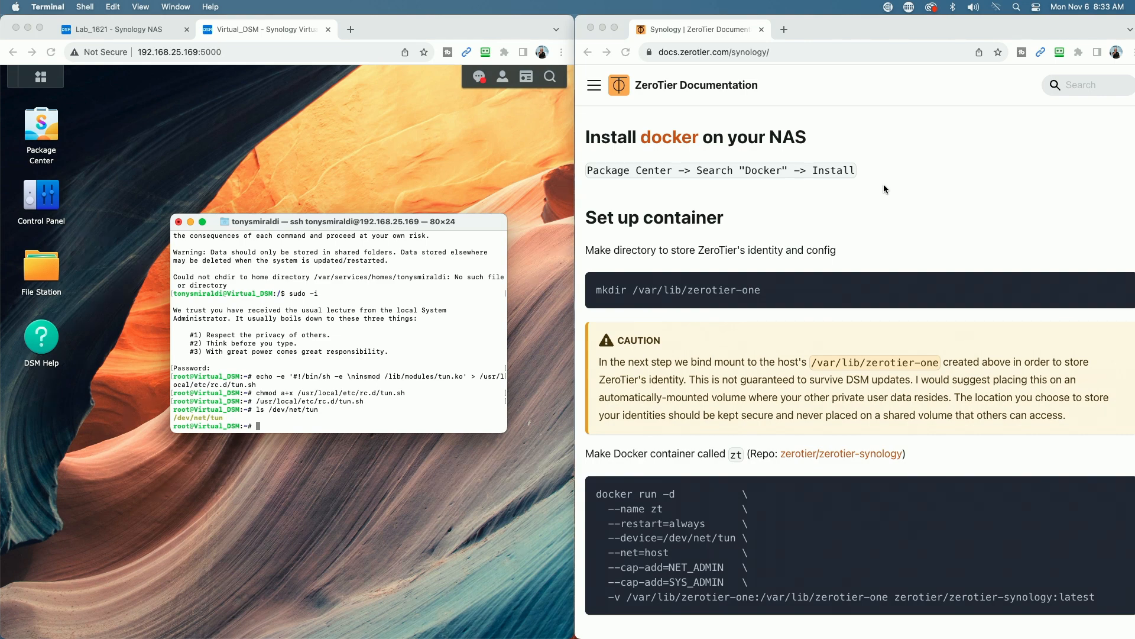
mouse_move(892, 192)
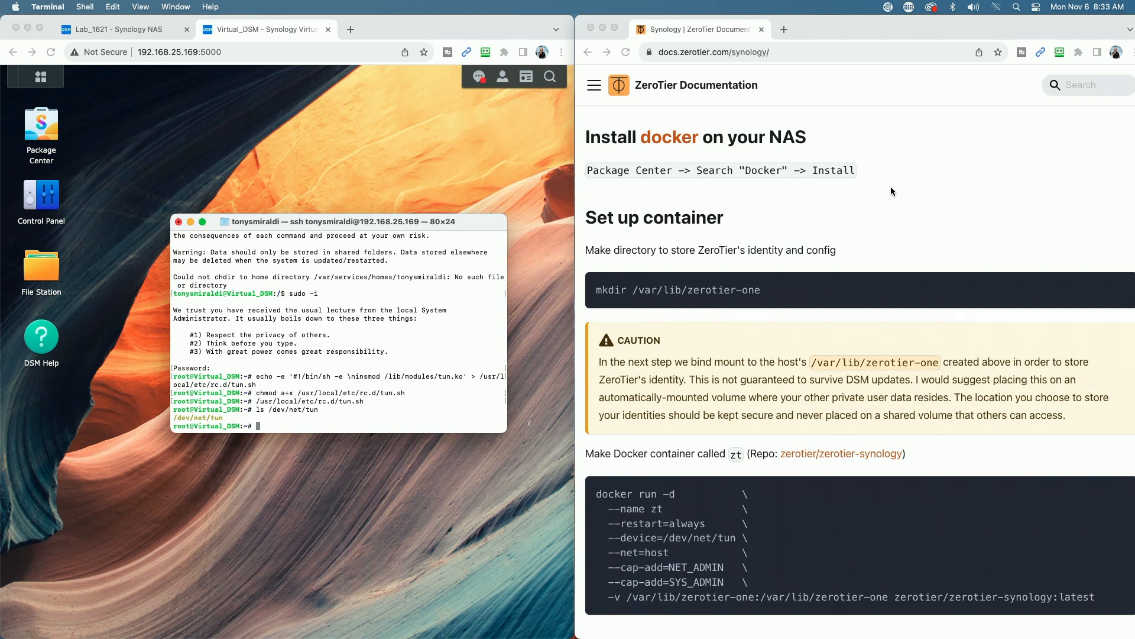
mouse_move(910, 201)
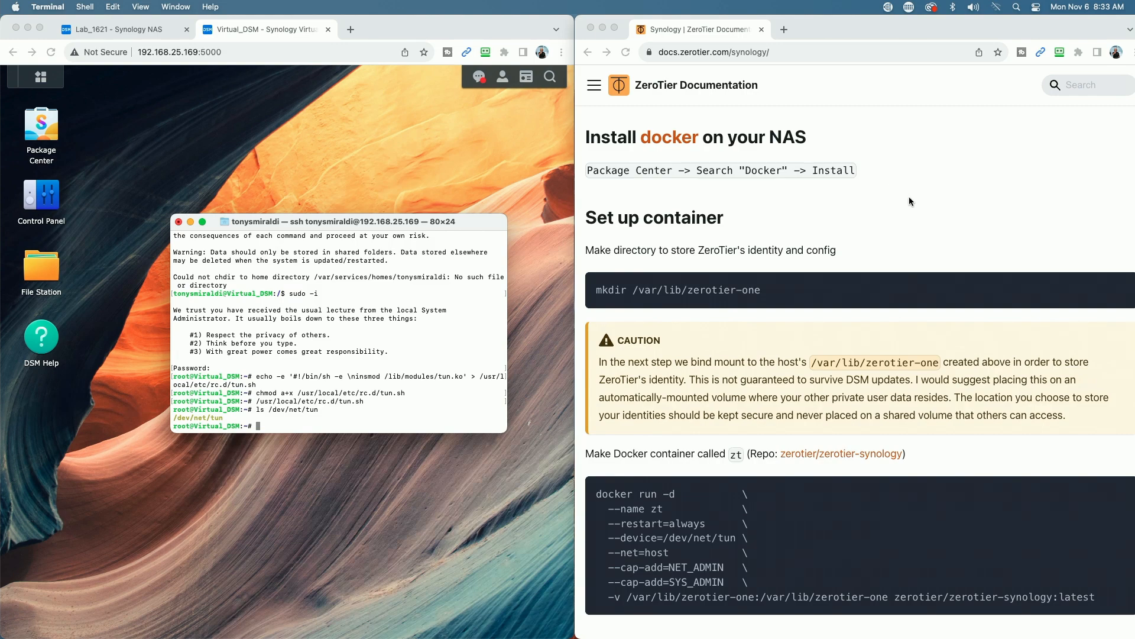
scroll("down", 3)
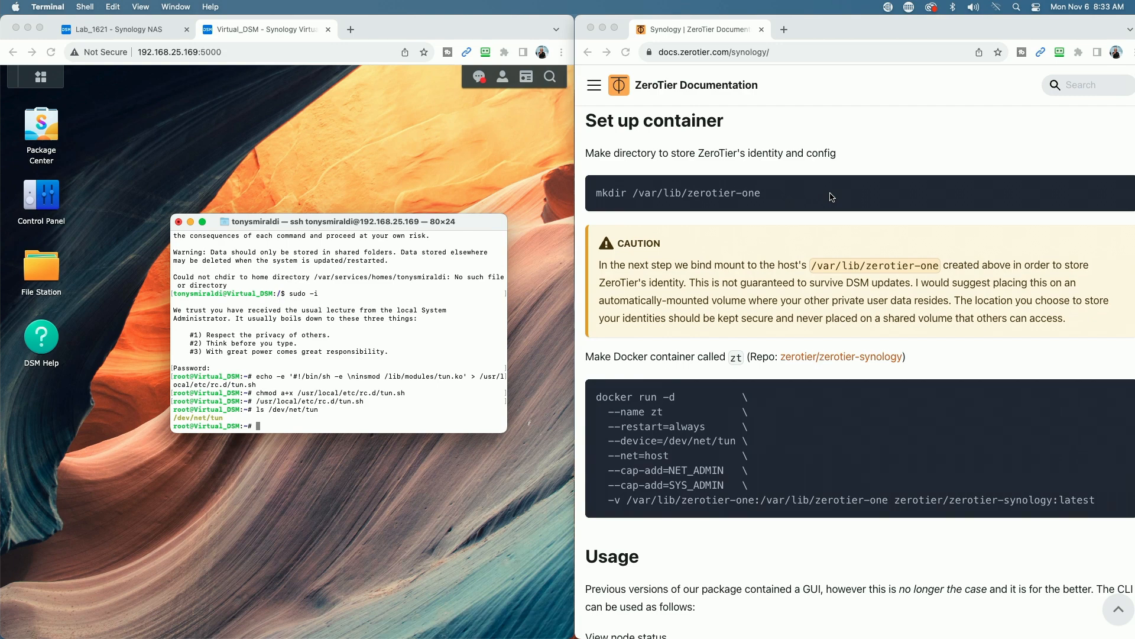
mouse_move(1047, 200)
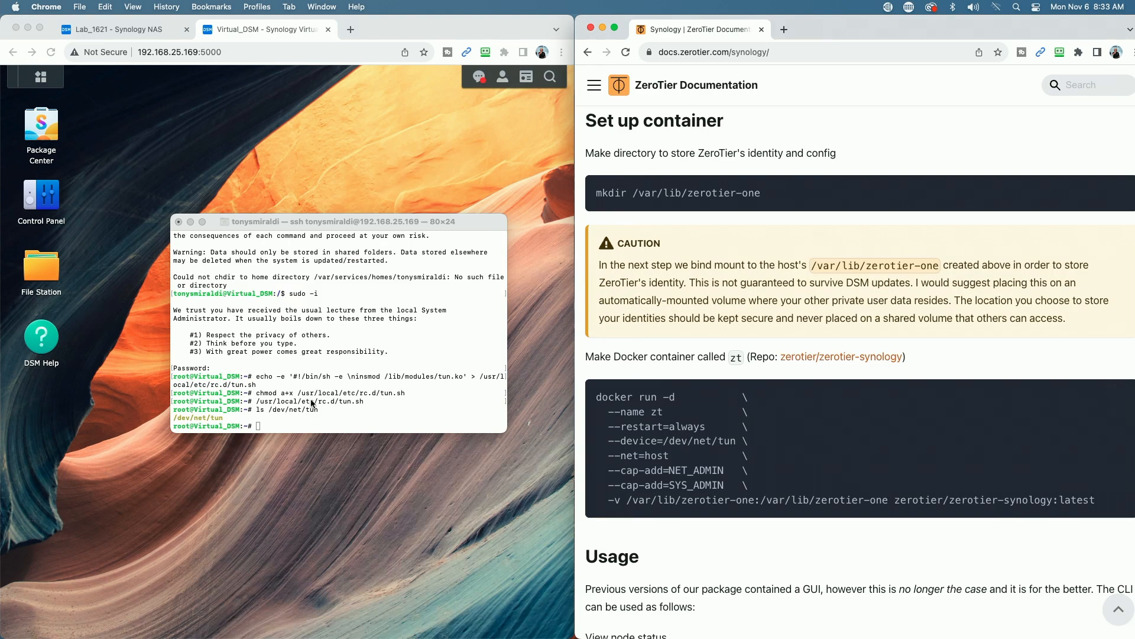
right_click(279, 426)
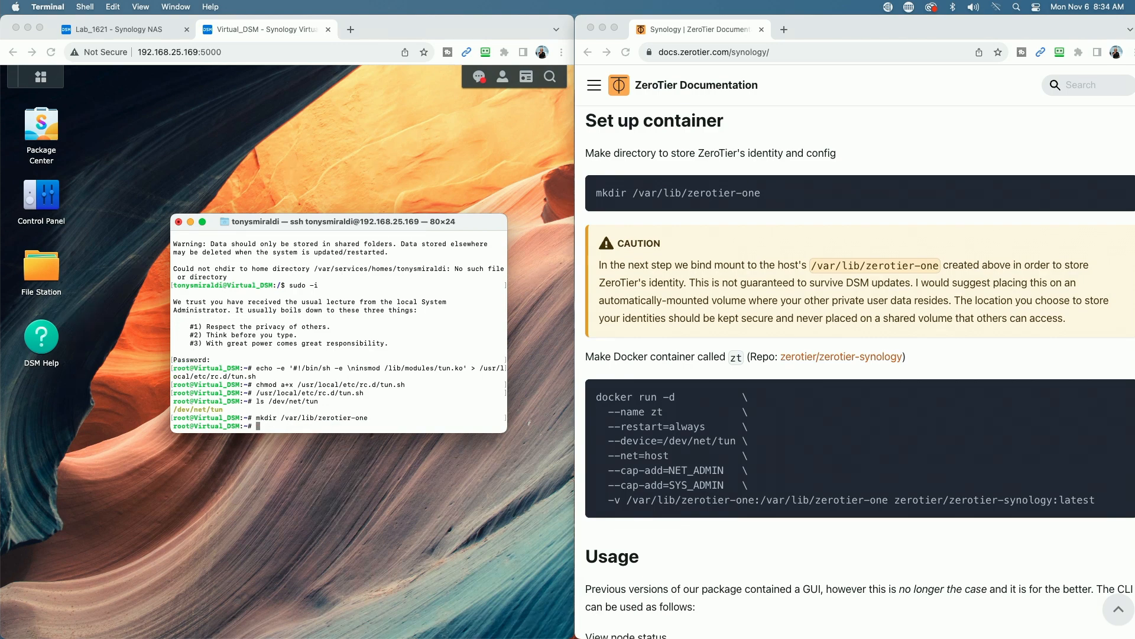
mouse_move(550, 473)
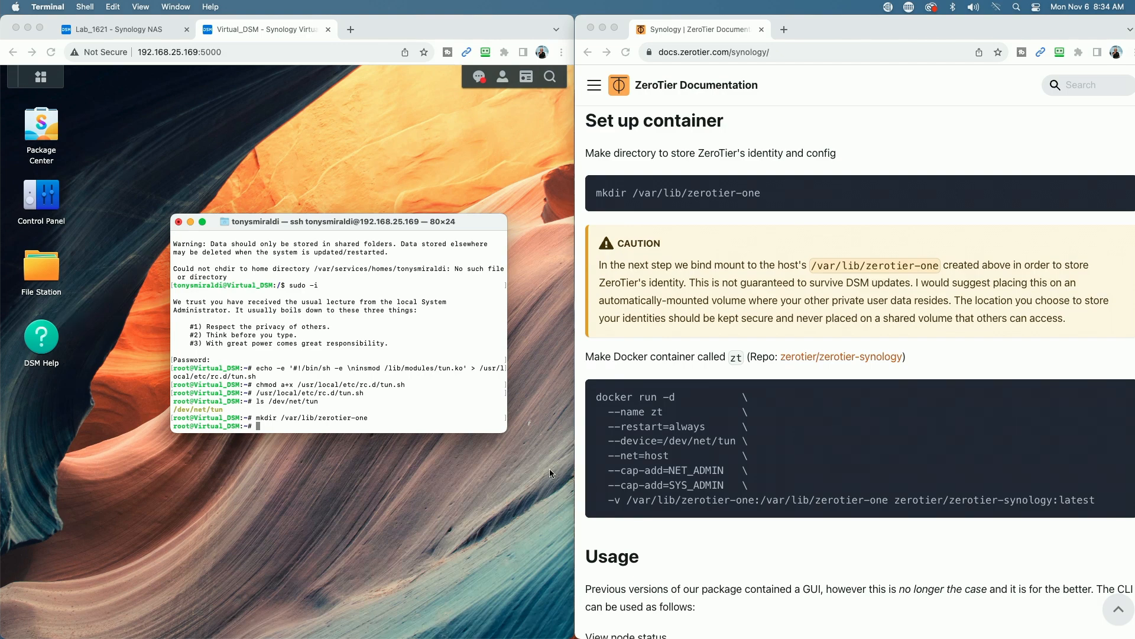
Run the docker run block for the zt container, pulling the zerotier-synology image
scroll("down", 3)
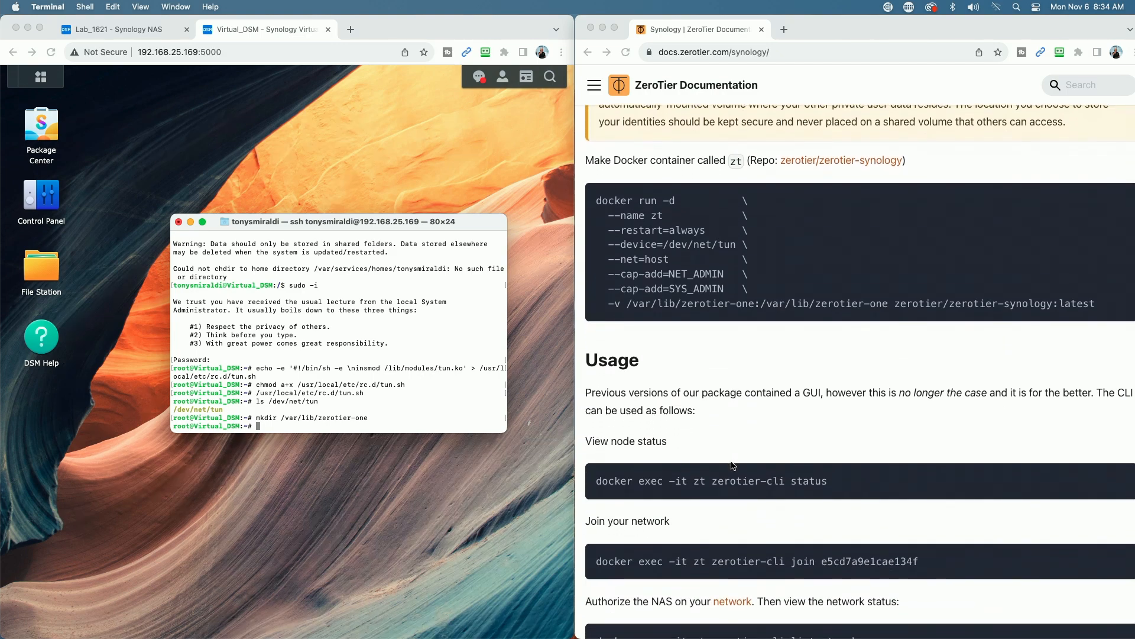
scroll("down", 3)
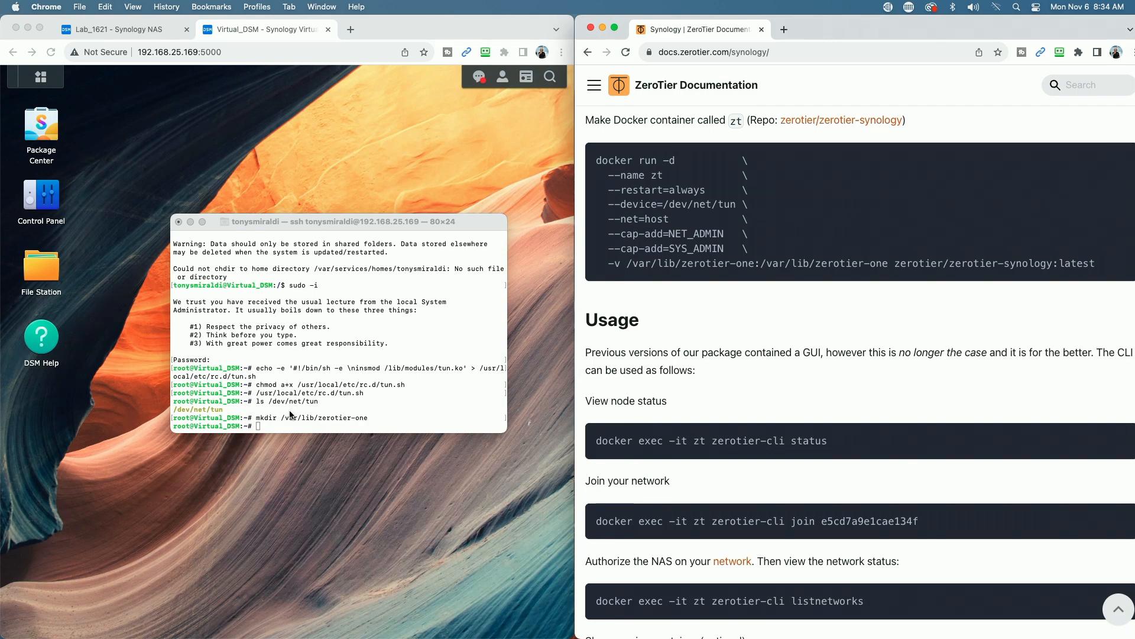
right_click(291, 414)
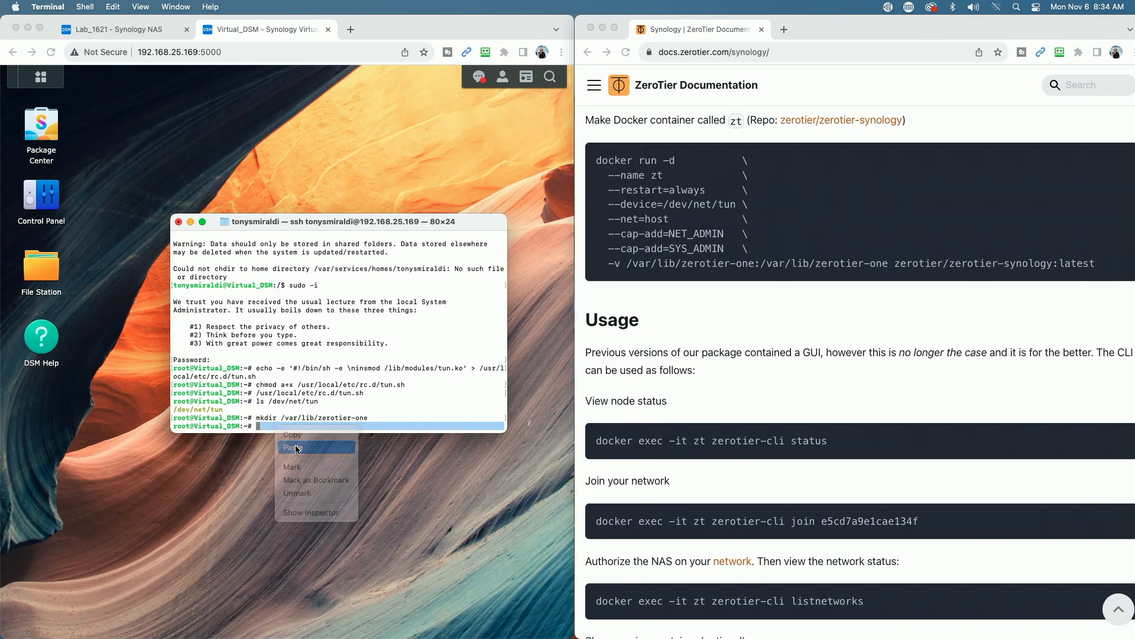
left_click(294, 447)
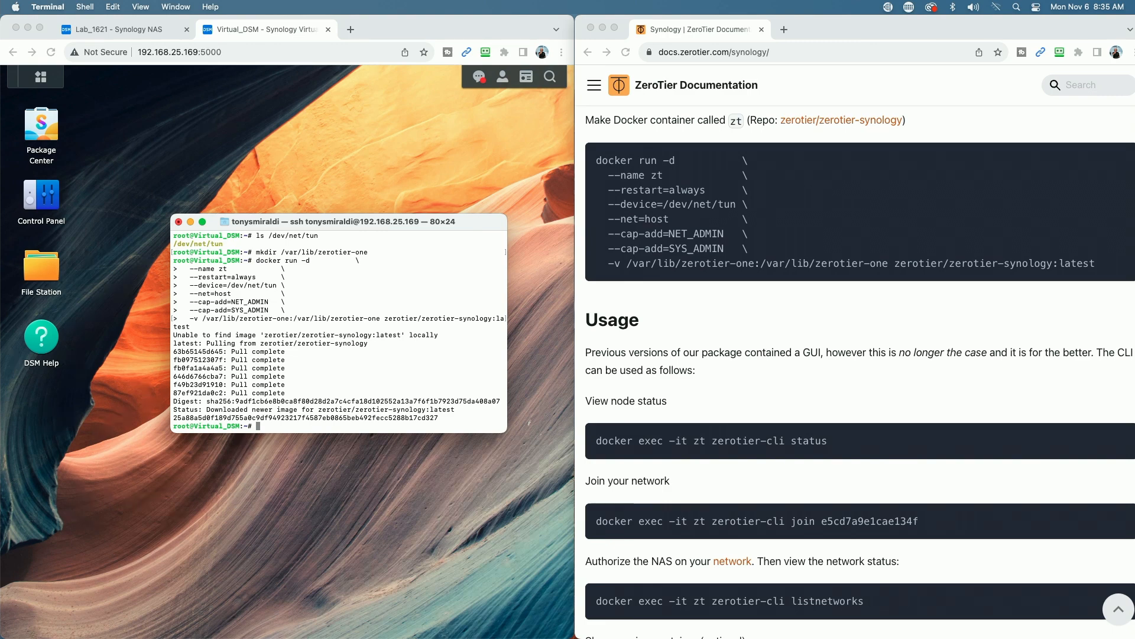
mouse_move(909, 529)
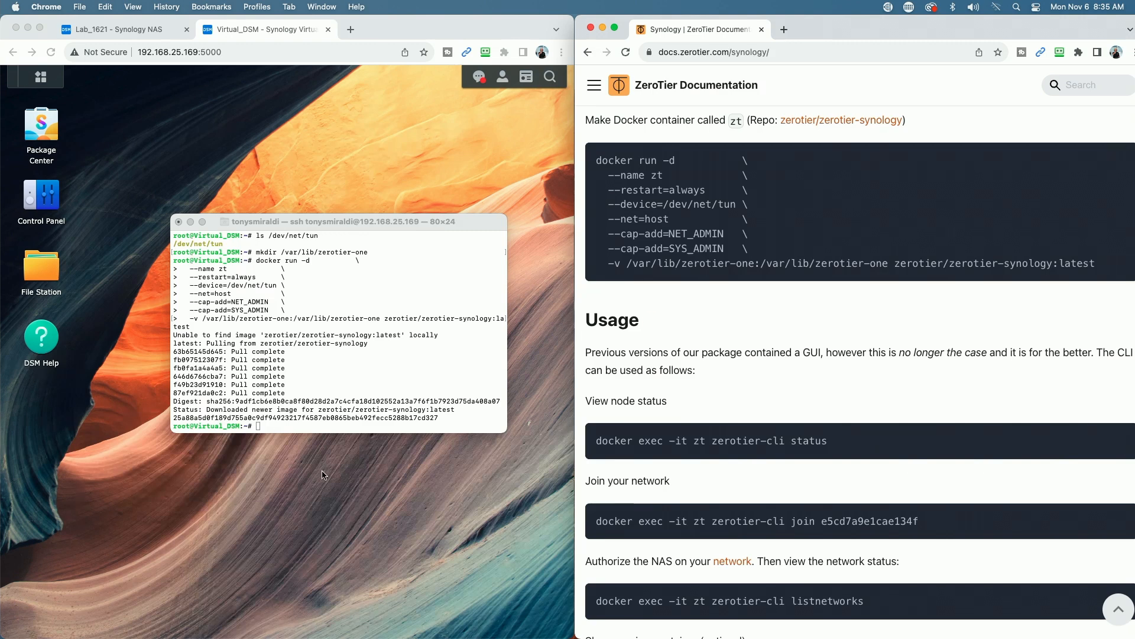
Run 'docker exec -it zt zerotier-cli status' and highlight ONLINE in the output
right_click(321, 425)
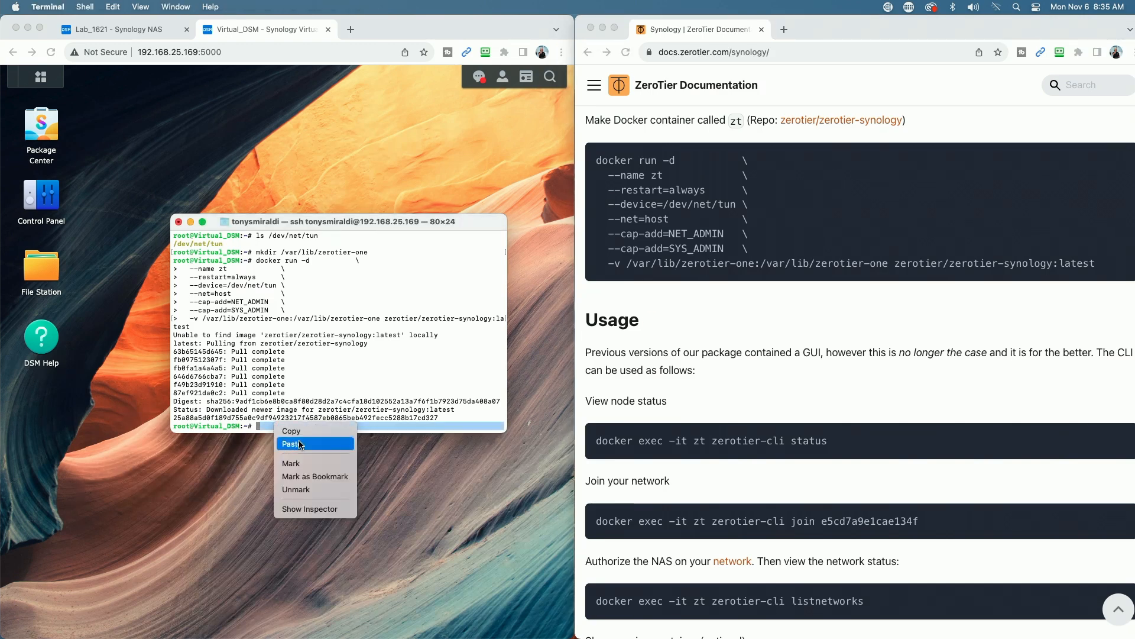
left_click(292, 444)
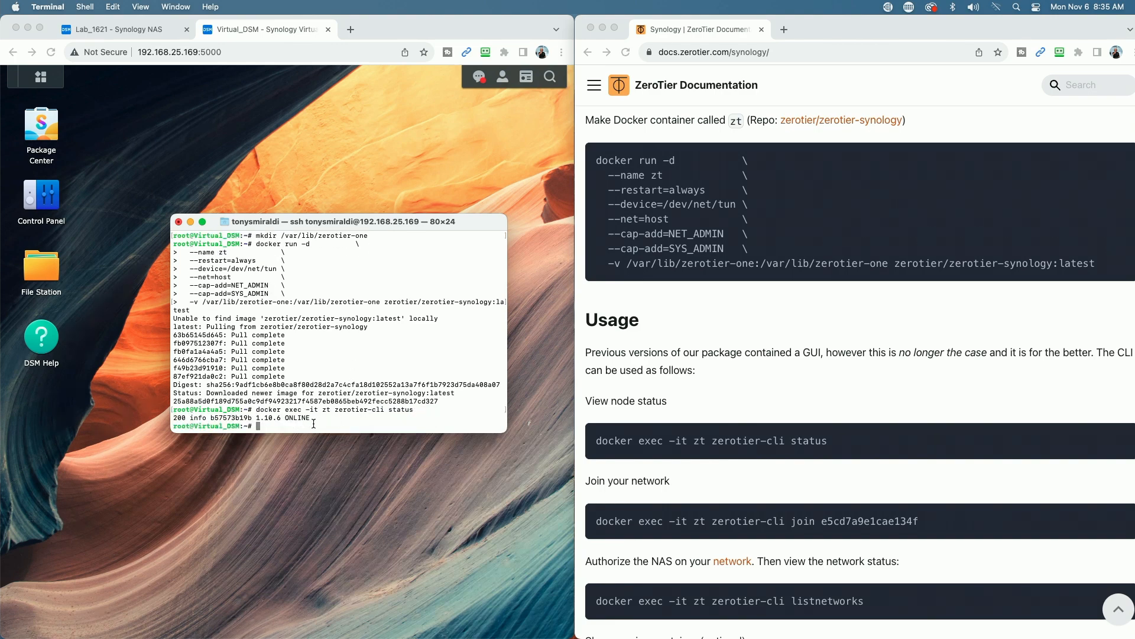
double_click(295, 418)
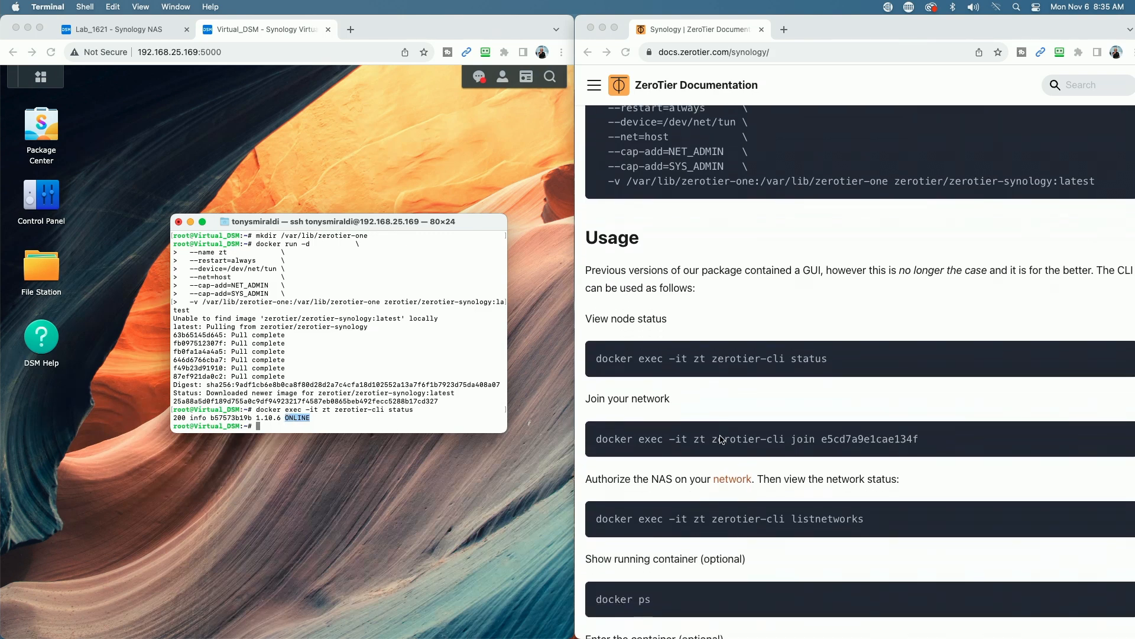
scroll("down", 3)
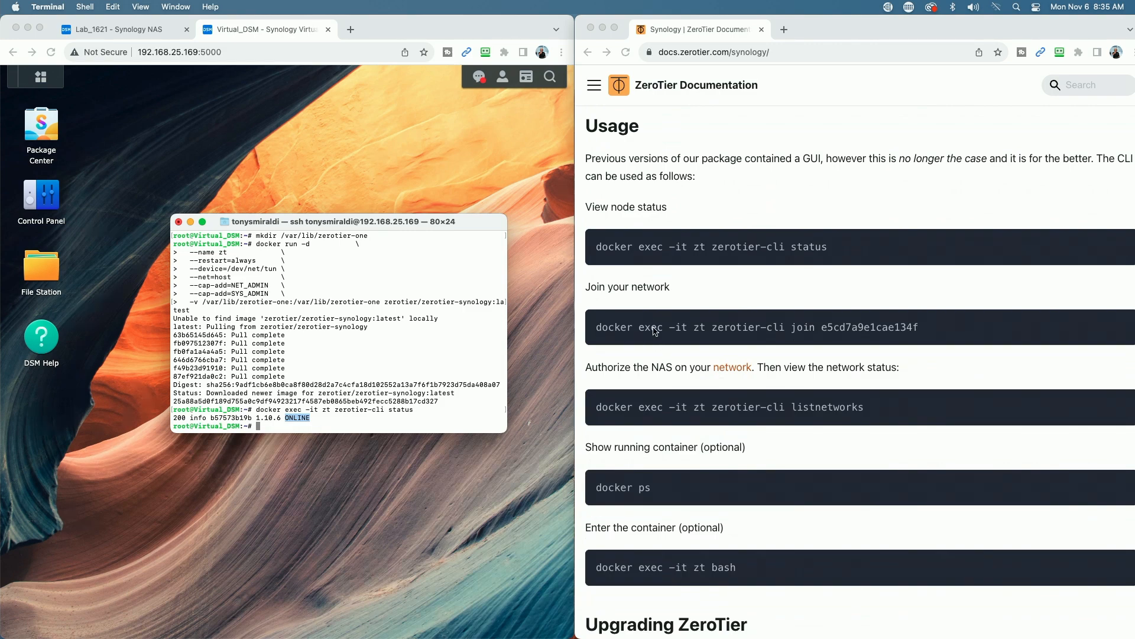
mouse_move(914, 332)
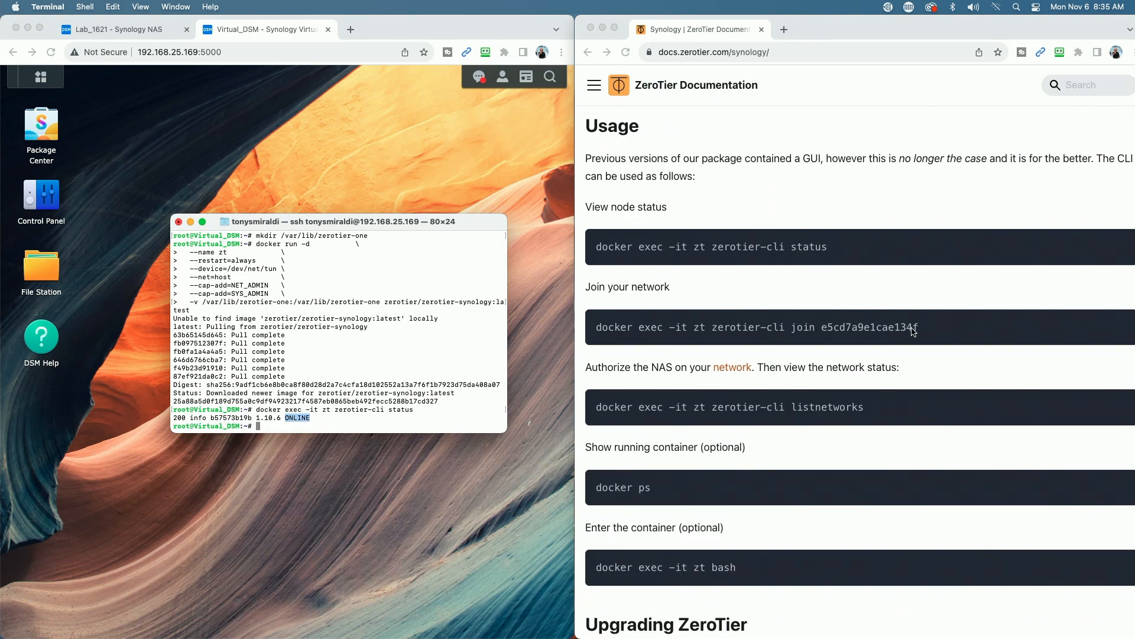
mouse_move(860, 330)
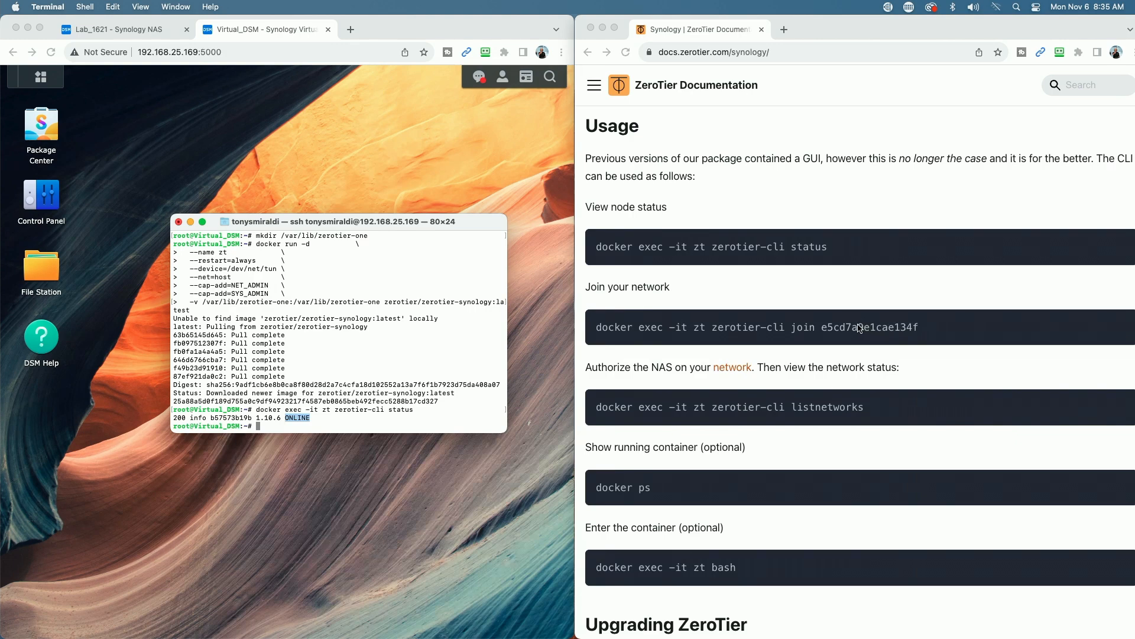
mouse_move(840, 330)
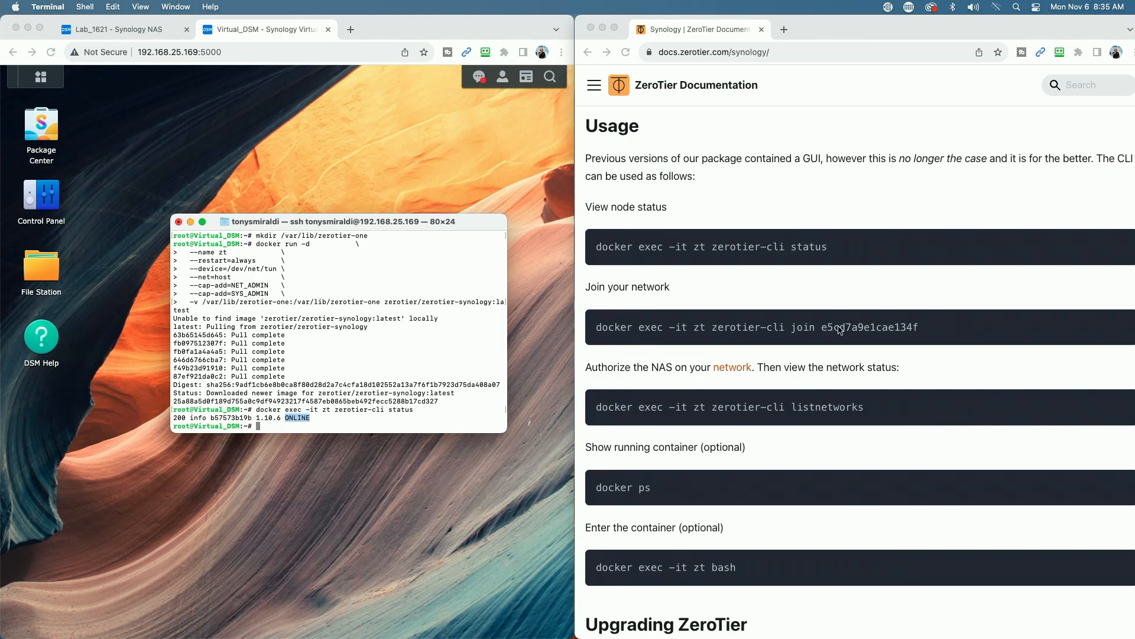
mouse_move(925, 331)
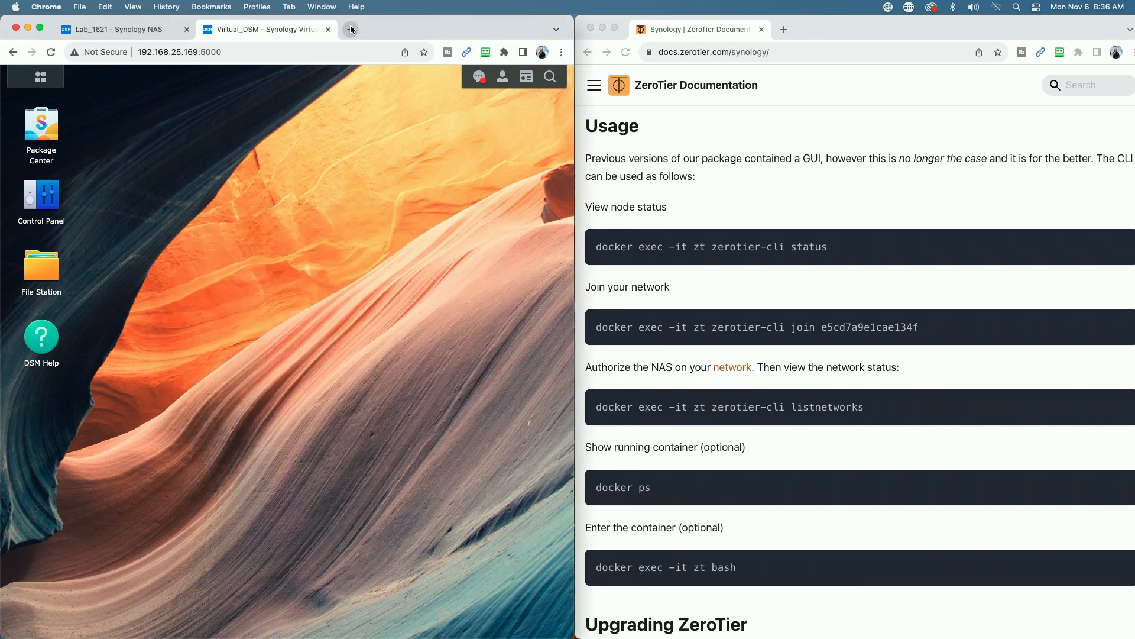
Copy network ID 48d6023c46d55d78 from the Quiktech Test Network page in ZeroTier Central and return to DSM
left_click(350, 28)
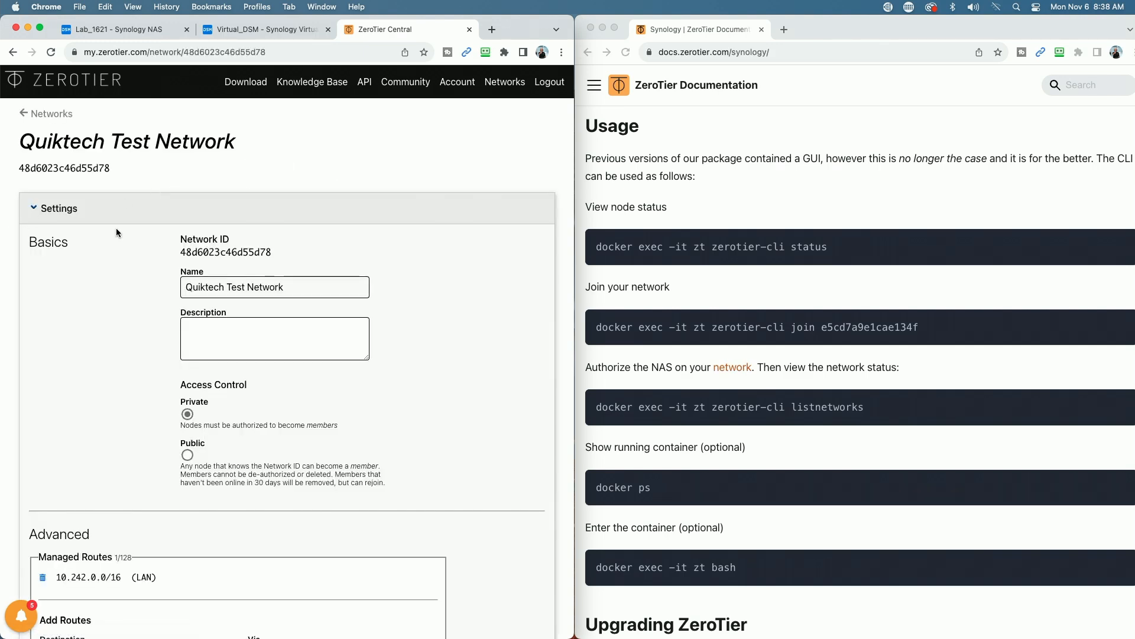
double_click(64, 167)
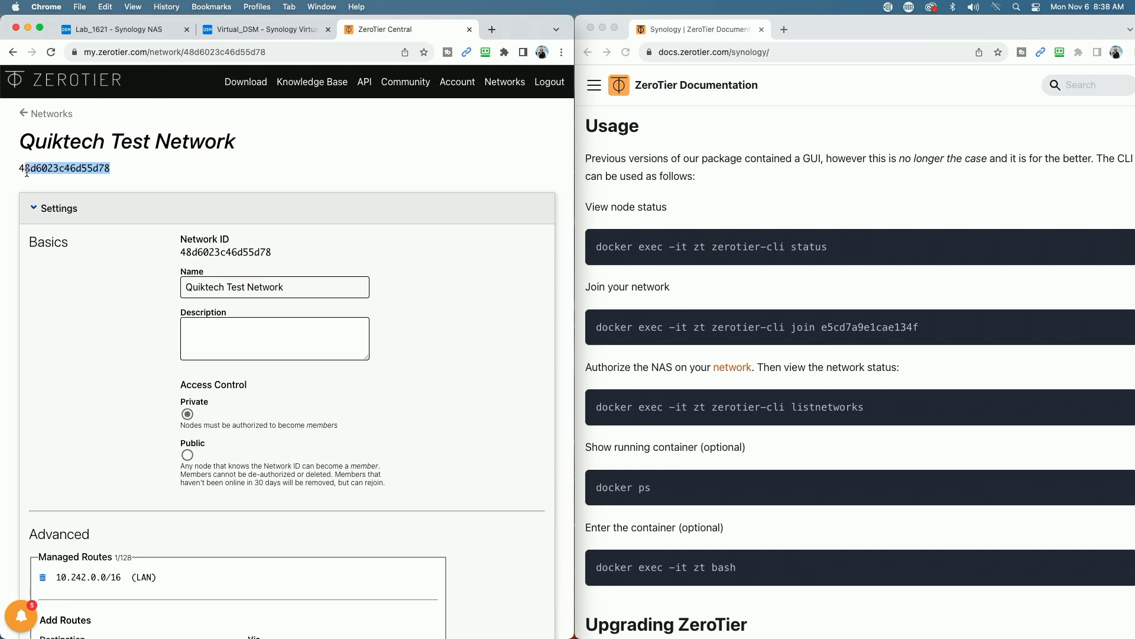
right_click(64, 168)
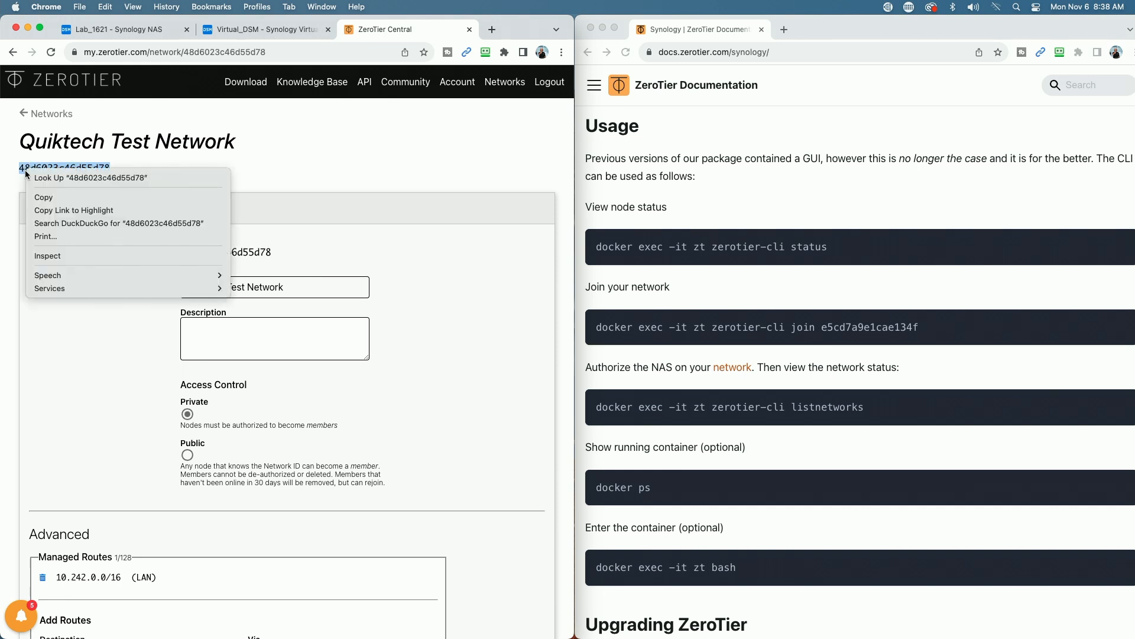
left_click(355, 162)
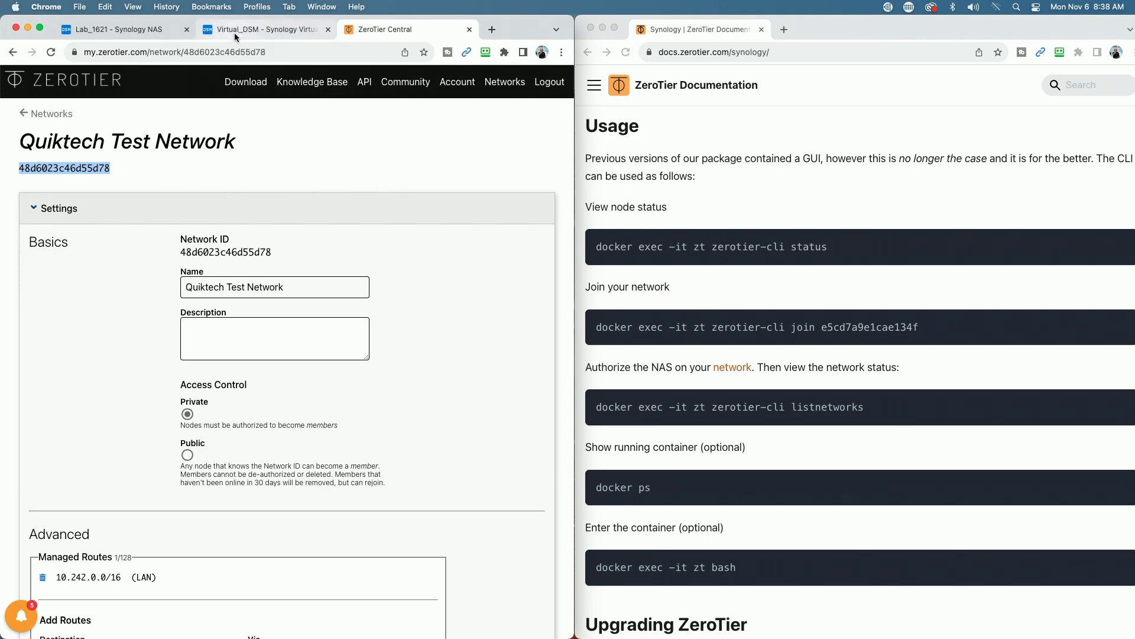
left_click(266, 28)
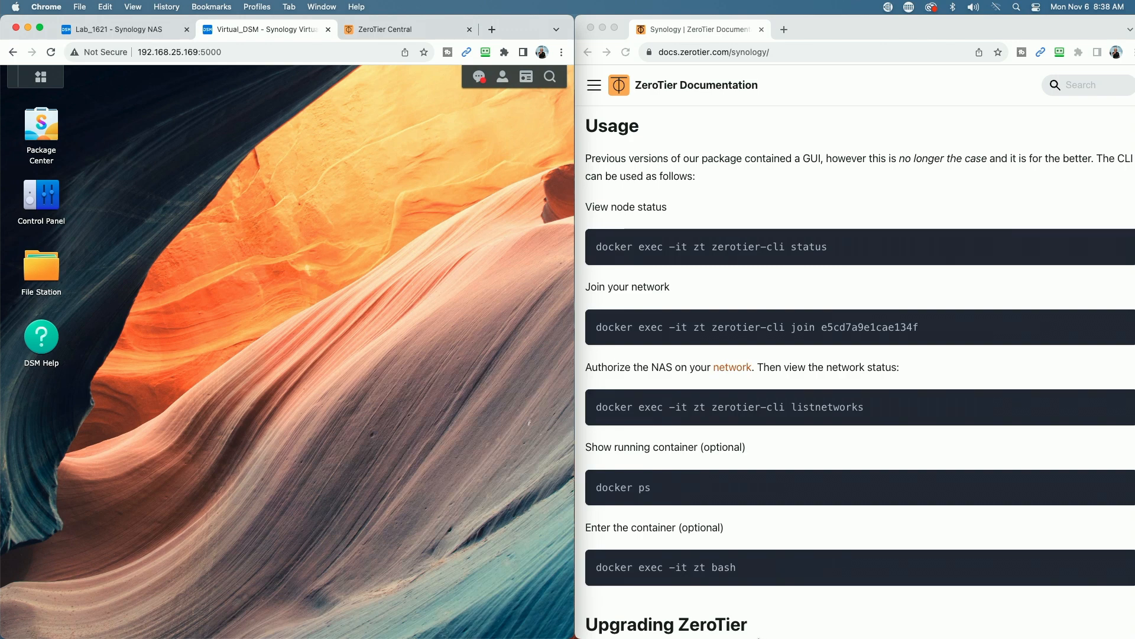
Run 'docker exec -it zt zerotier-cli join 48d6023c46d55d78' in the SSH session
left_click(738, 621)
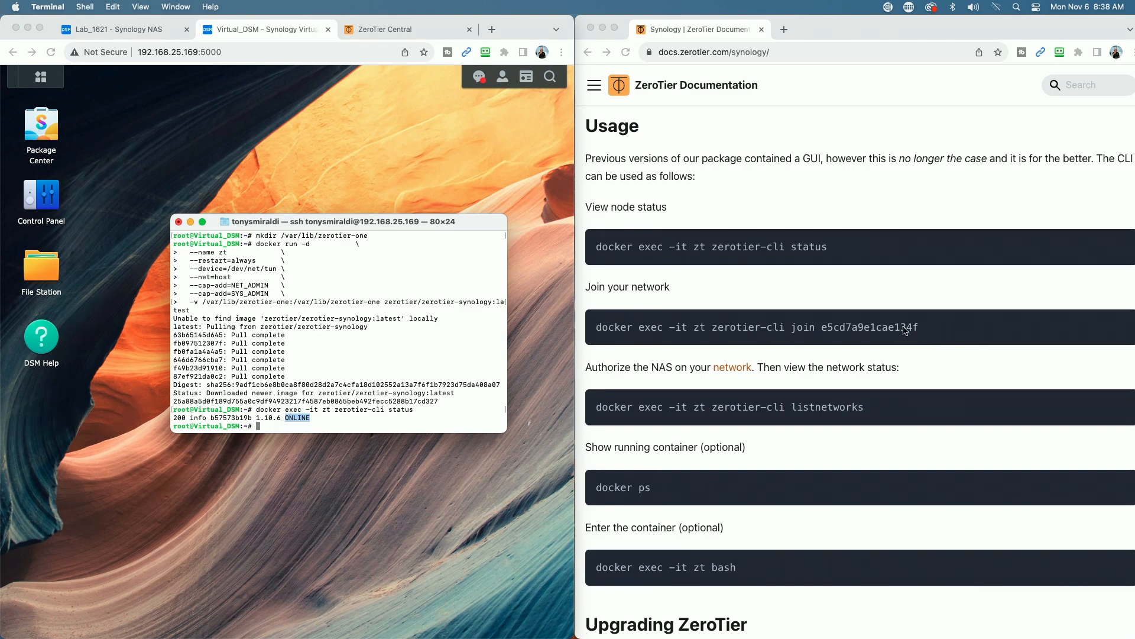
mouse_move(823, 331)
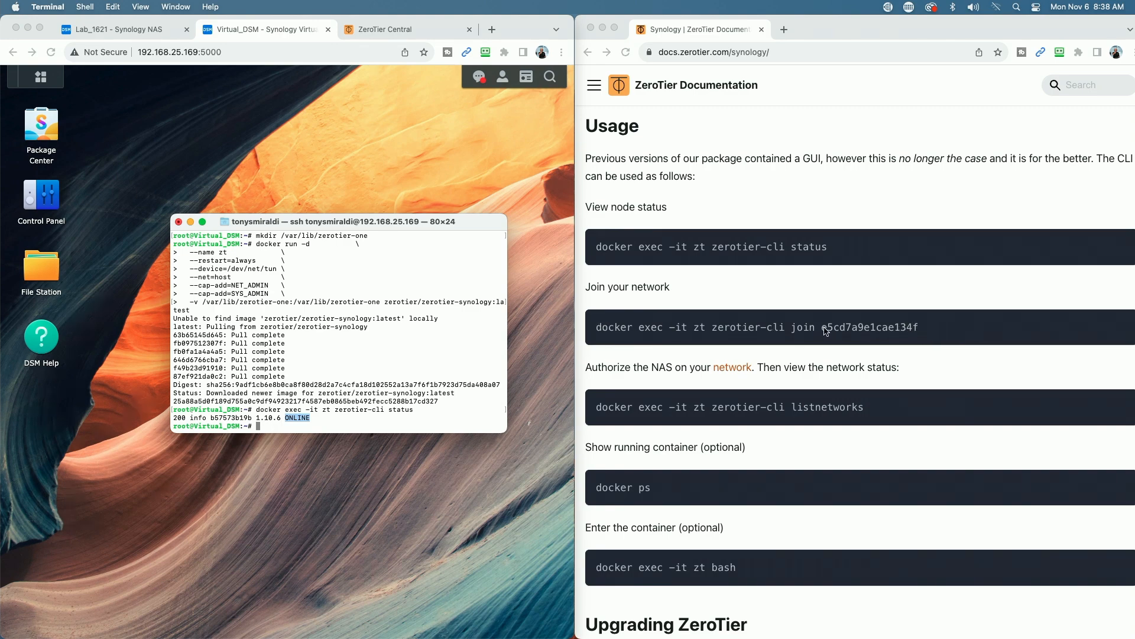
mouse_move(373, 464)
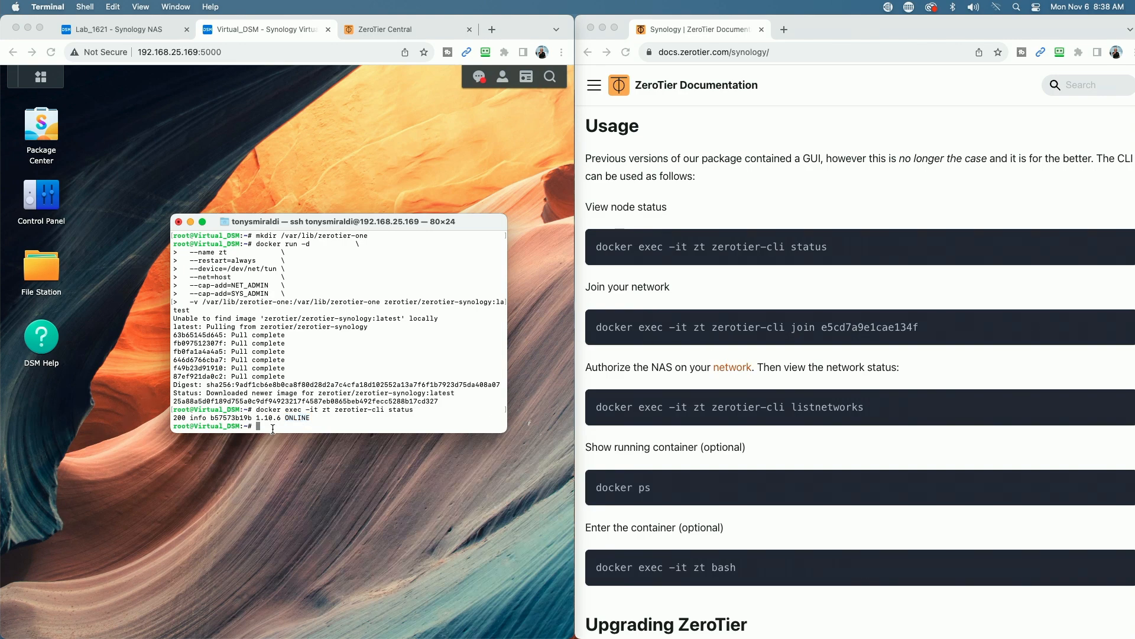
type("do")
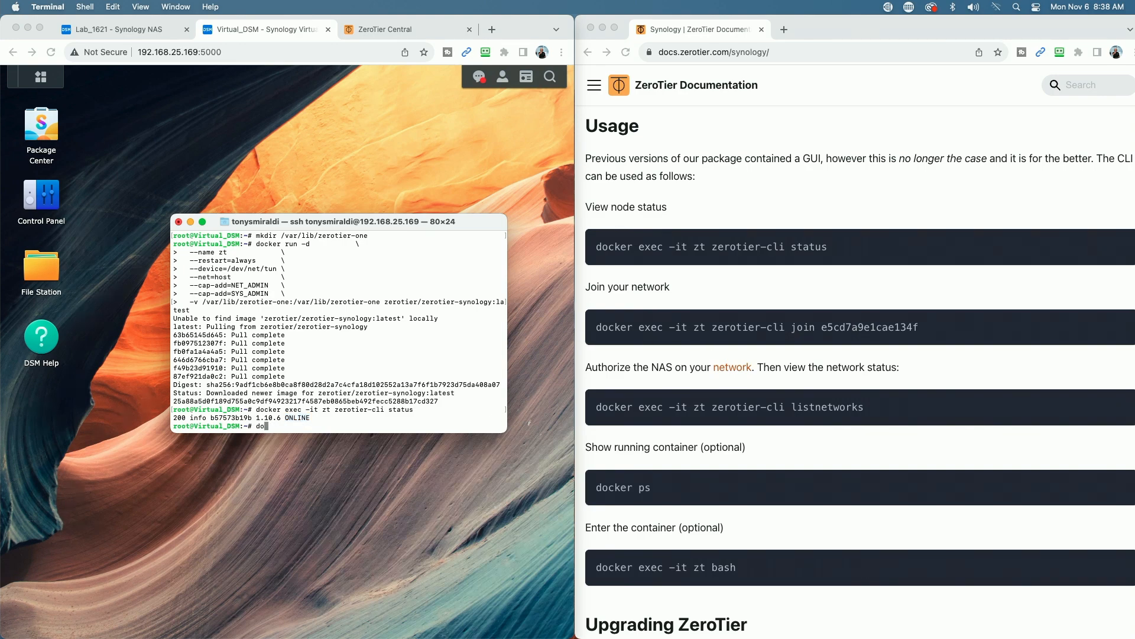
type("docker exec -it z")
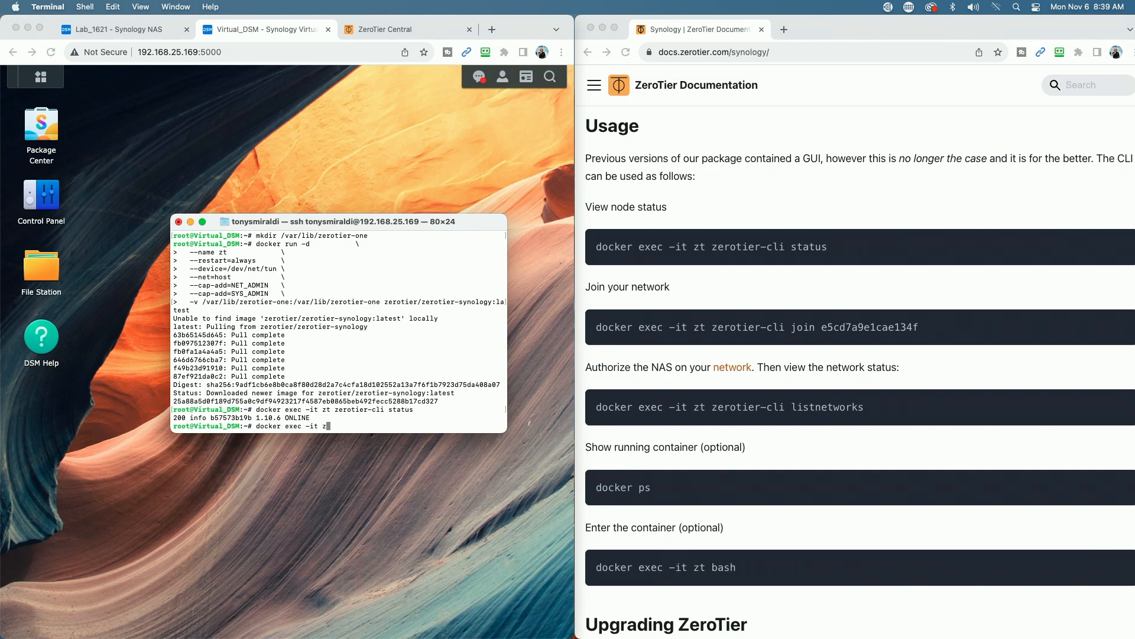
type("erotier-cli join 48d6023c46d55d78")
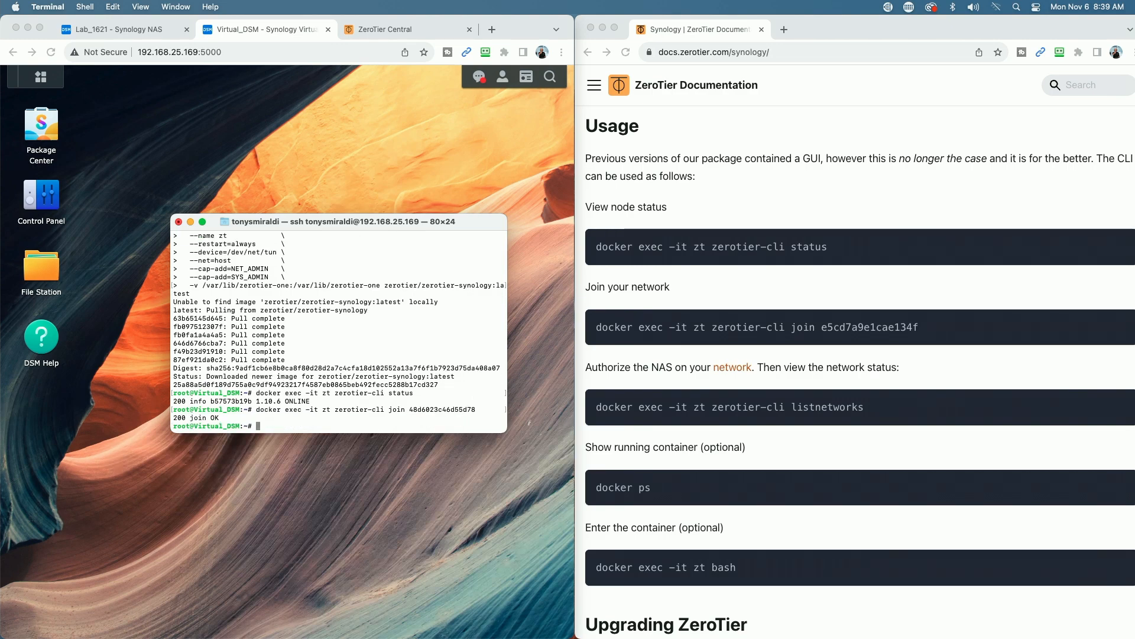
mouse_move(249, 449)
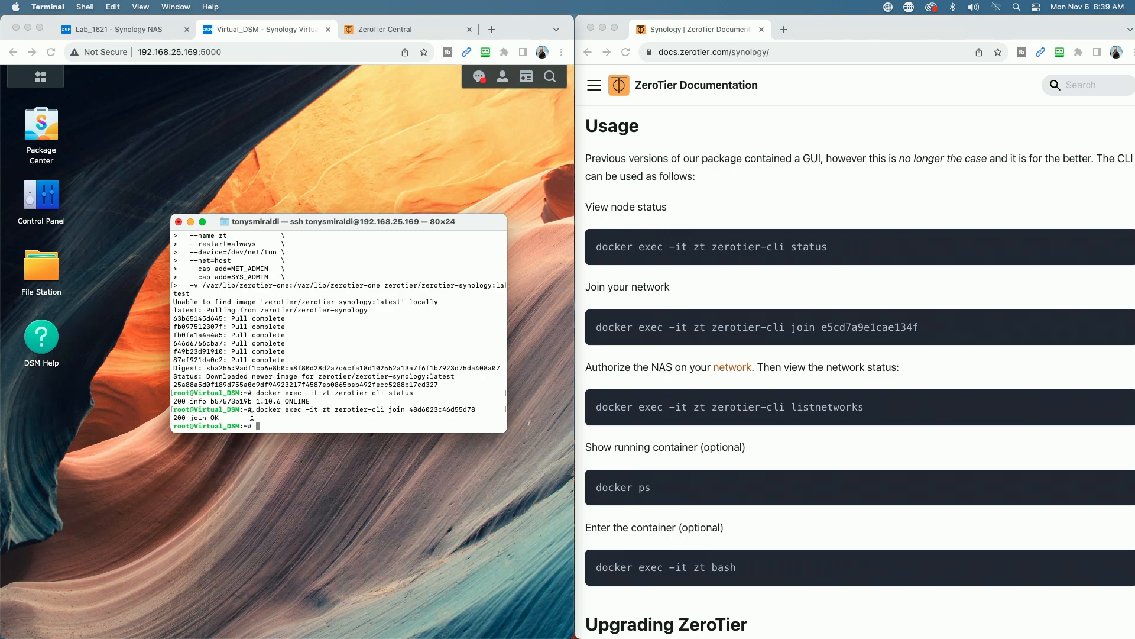
mouse_move(700, 357)
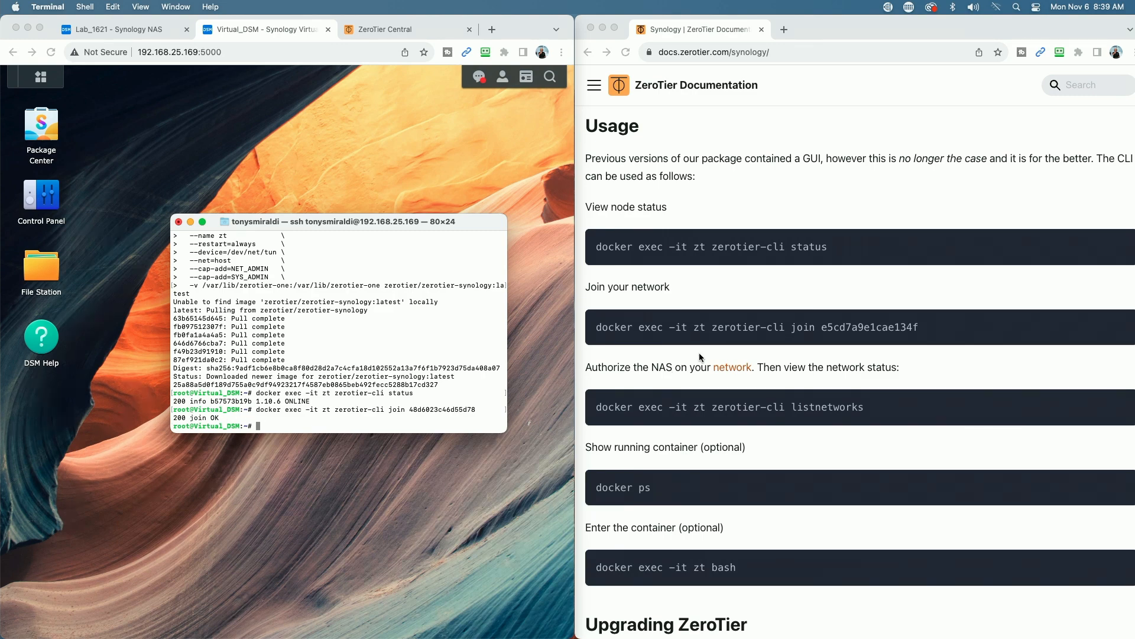
mouse_move(640, 381)
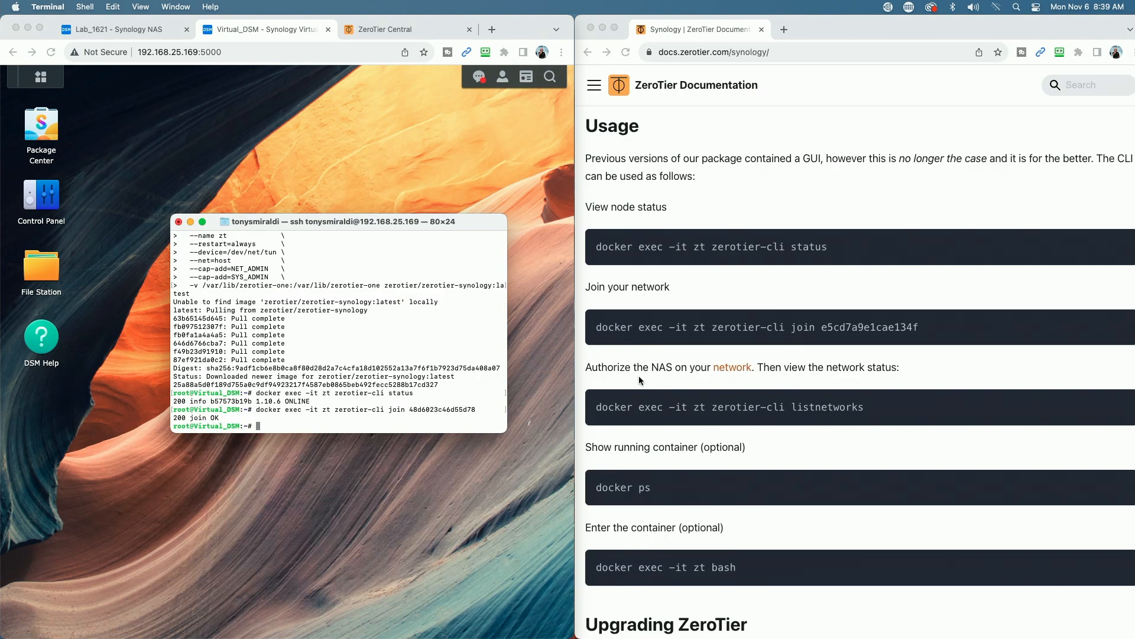
mouse_move(795, 380)
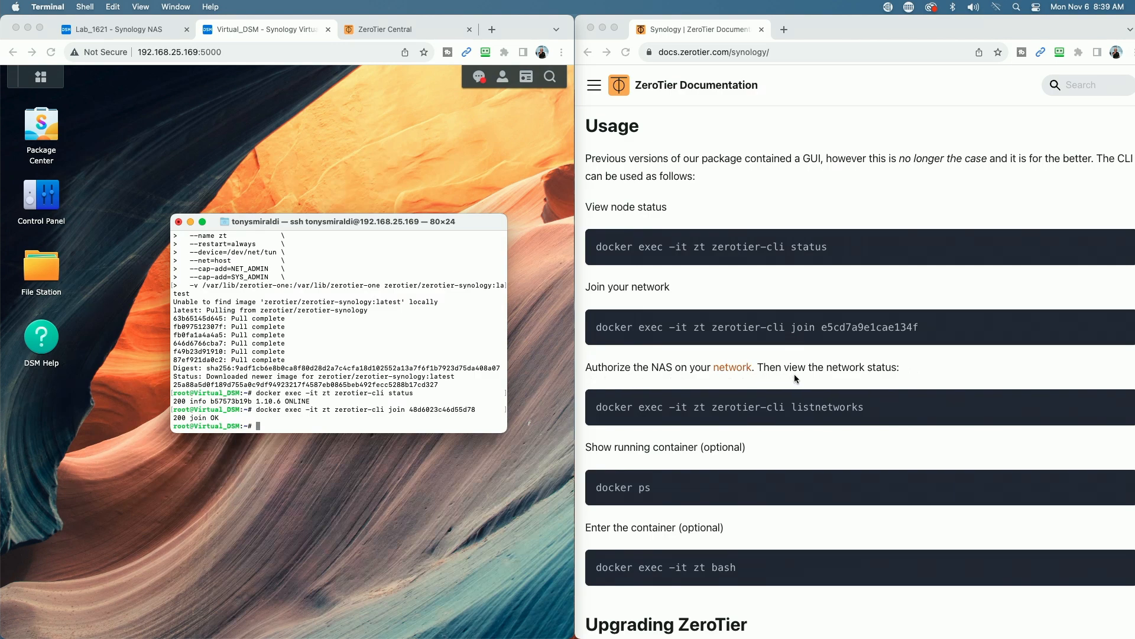
Reload Quiktech Test Network's member list and tick Auth? for NAS node b57573b19b
left_click(383, 28)
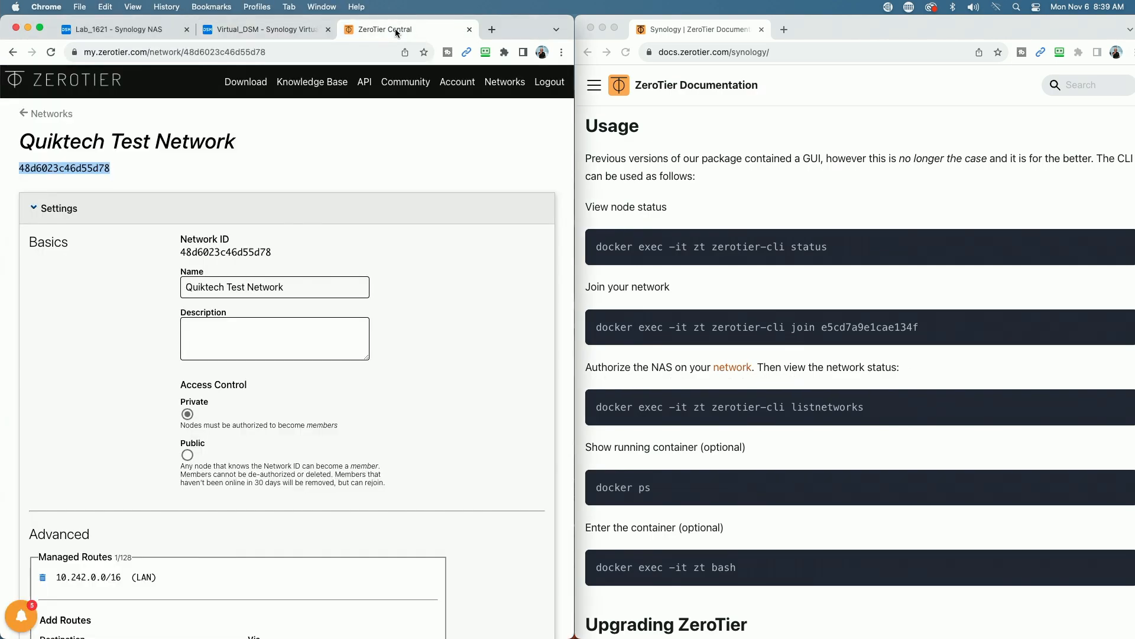
mouse_move(54, 68)
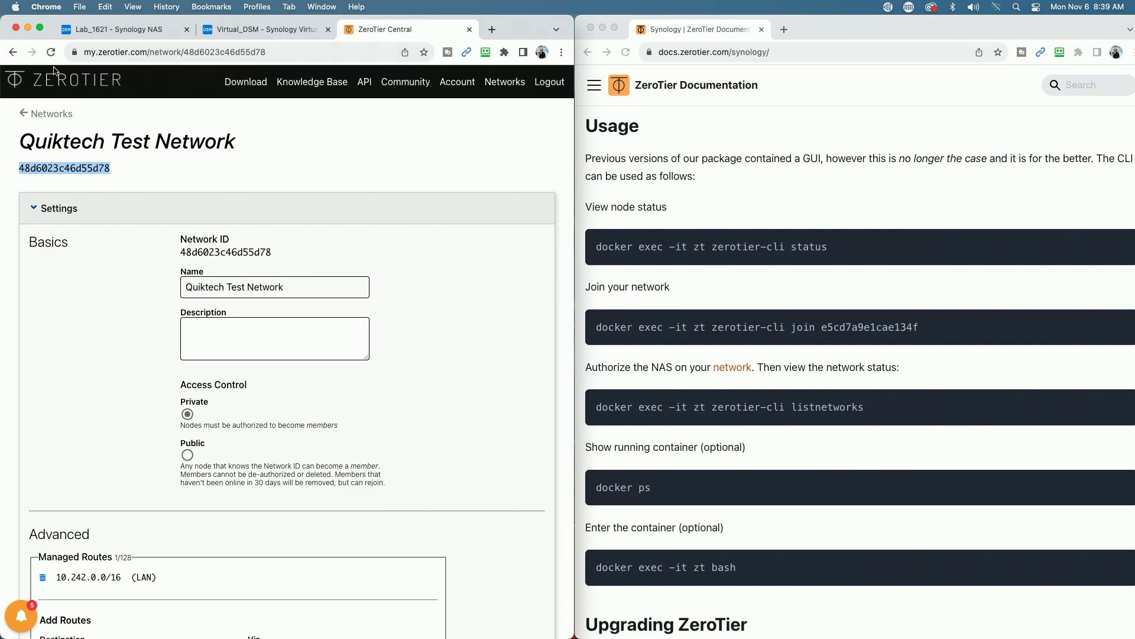
left_click(456, 380)
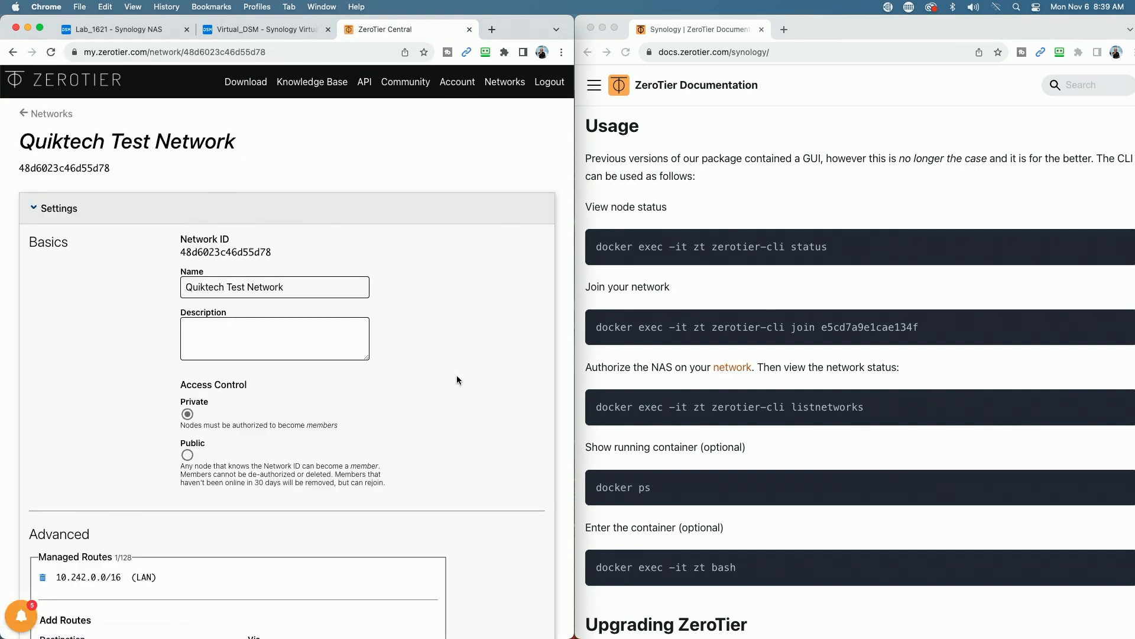
mouse_move(434, 369)
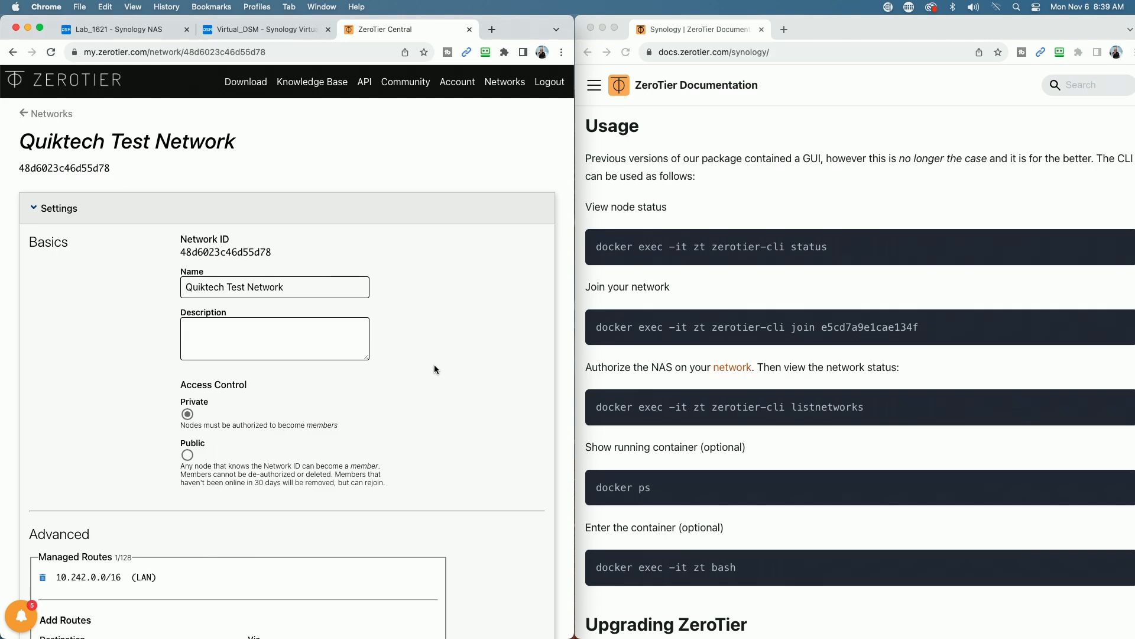
scroll("down", 3)
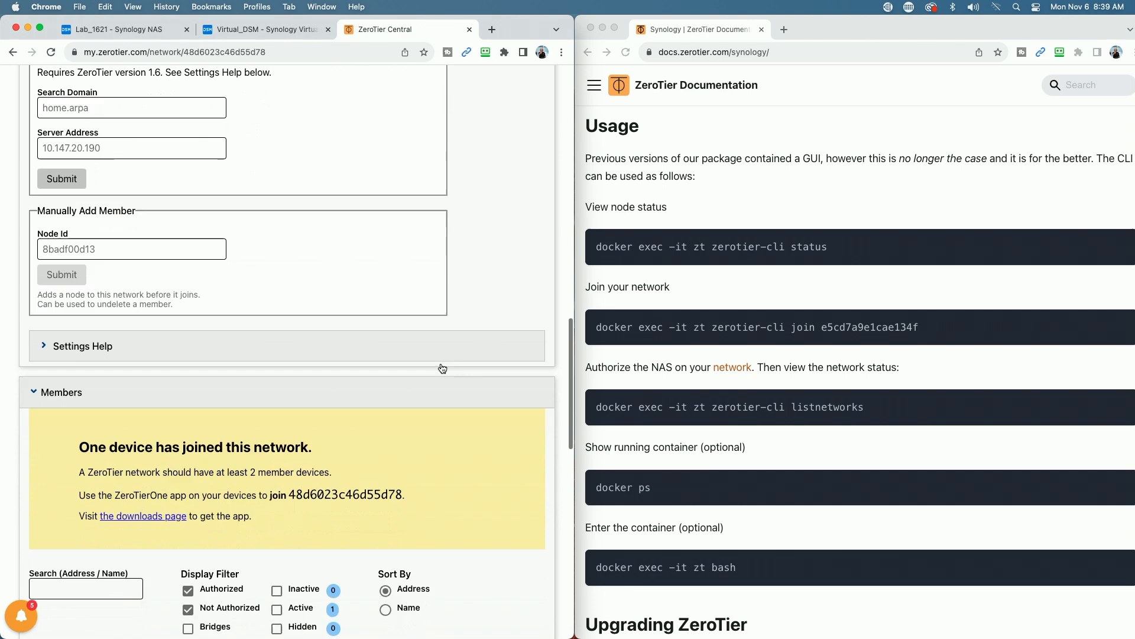
scroll("down", 3)
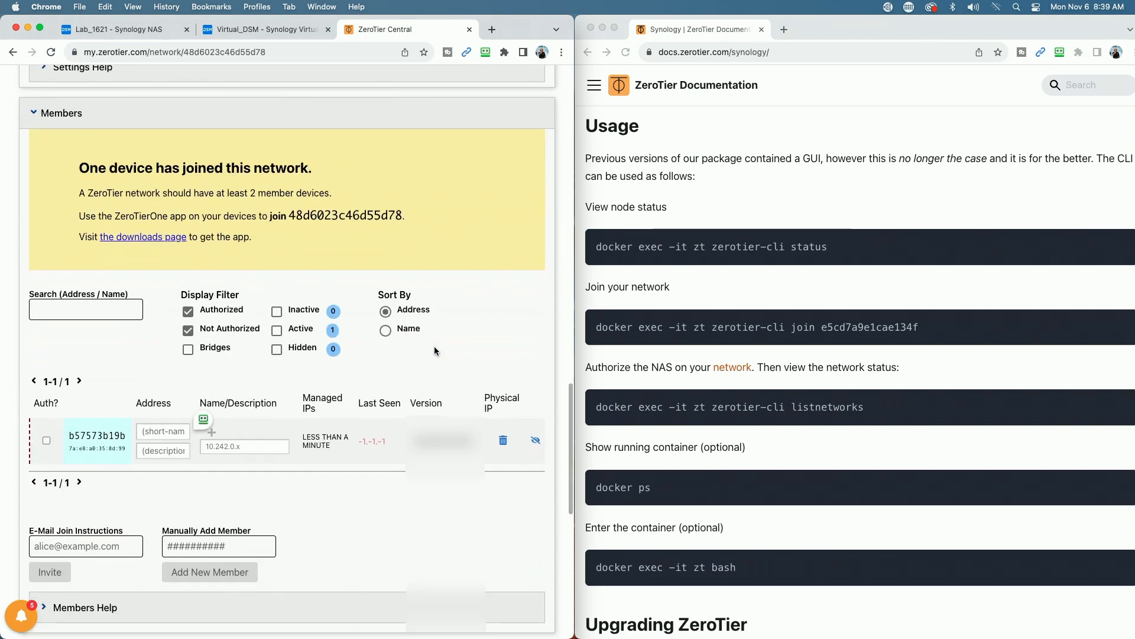
mouse_move(242, 237)
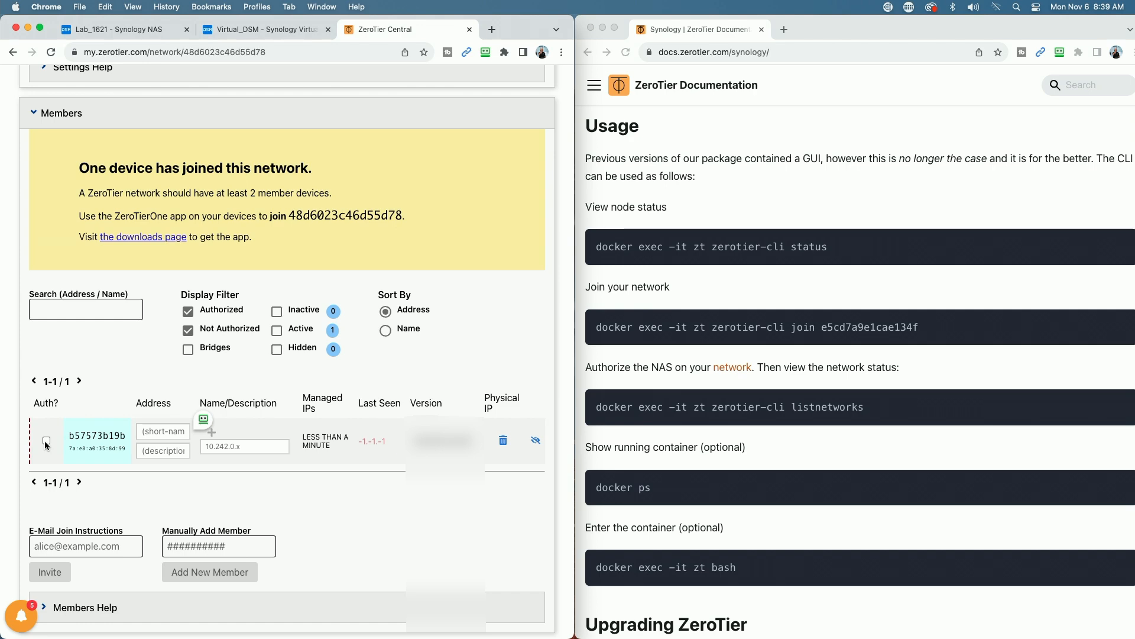
left_click(267, 28)
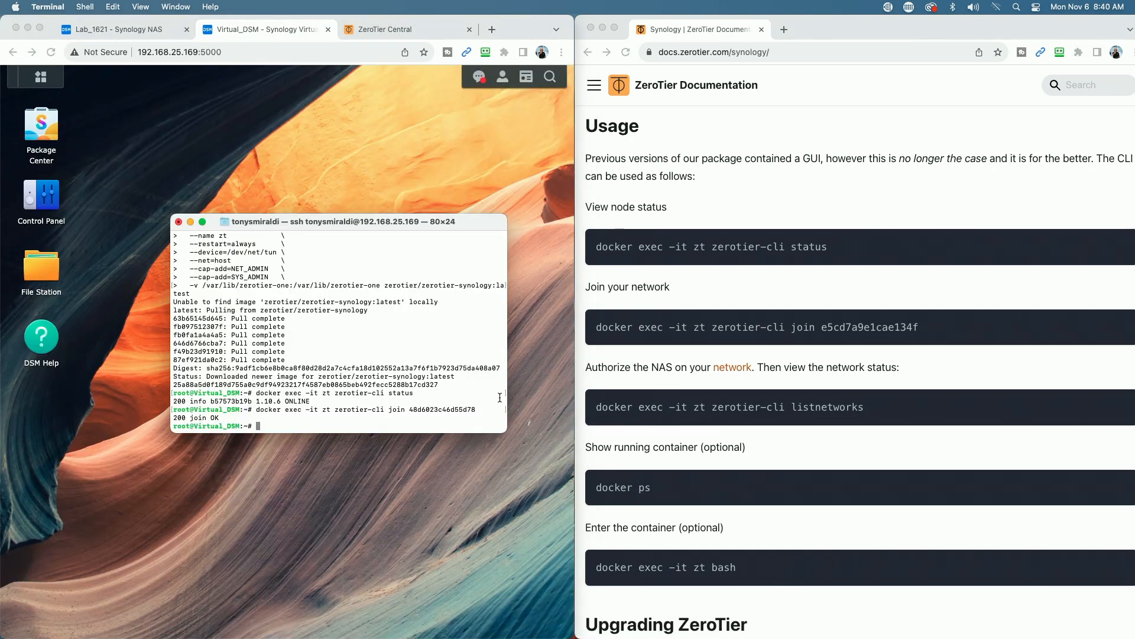
mouse_move(627, 426)
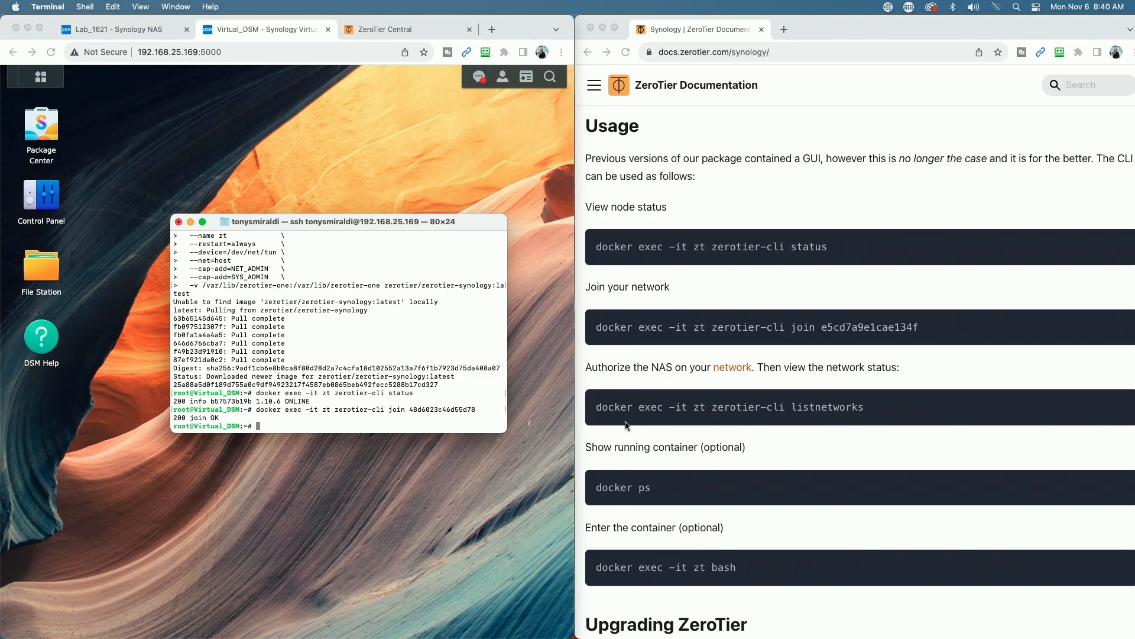
mouse_move(681, 417)
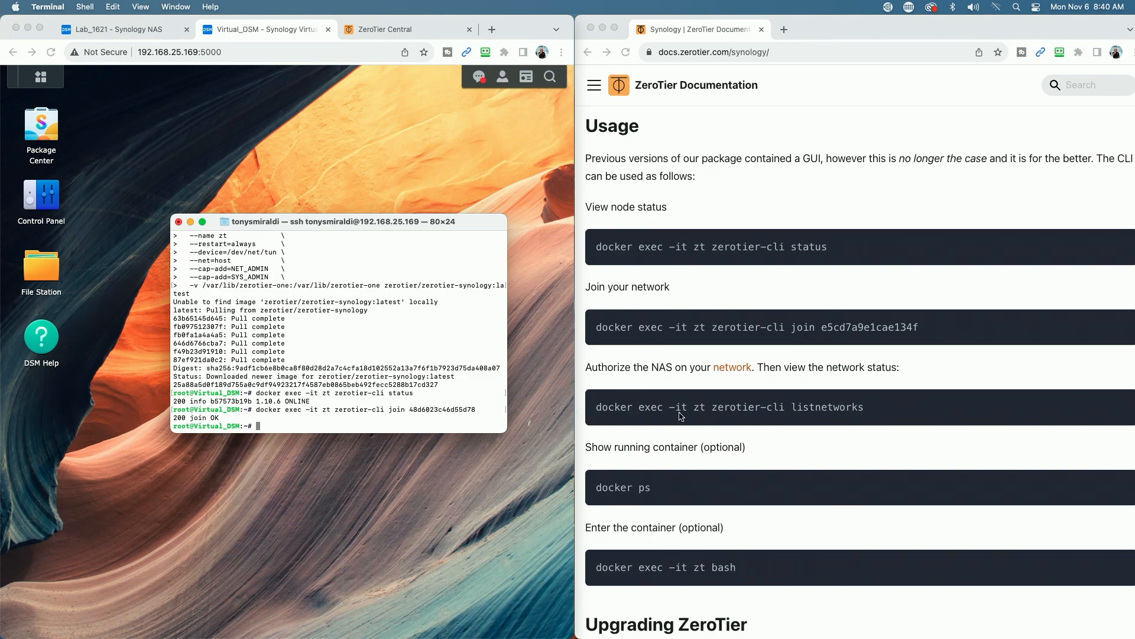